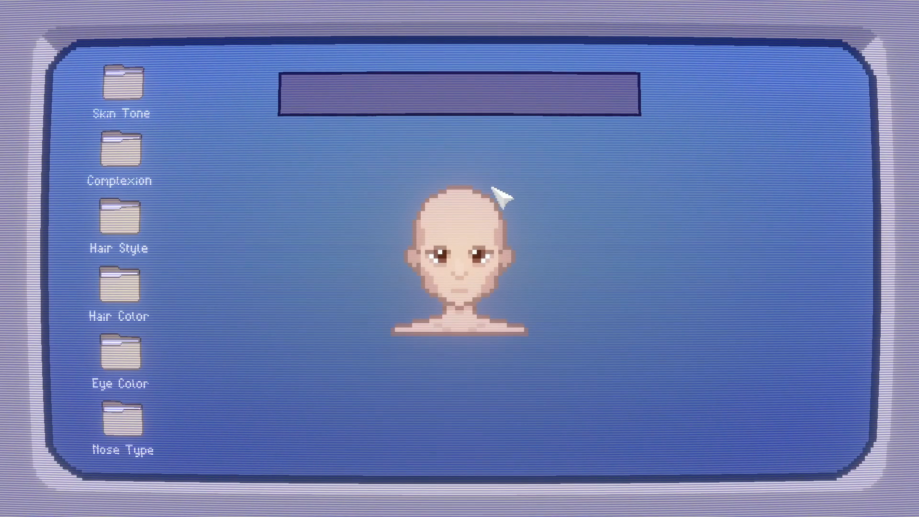
pyautogui.moveTo(229, 176)
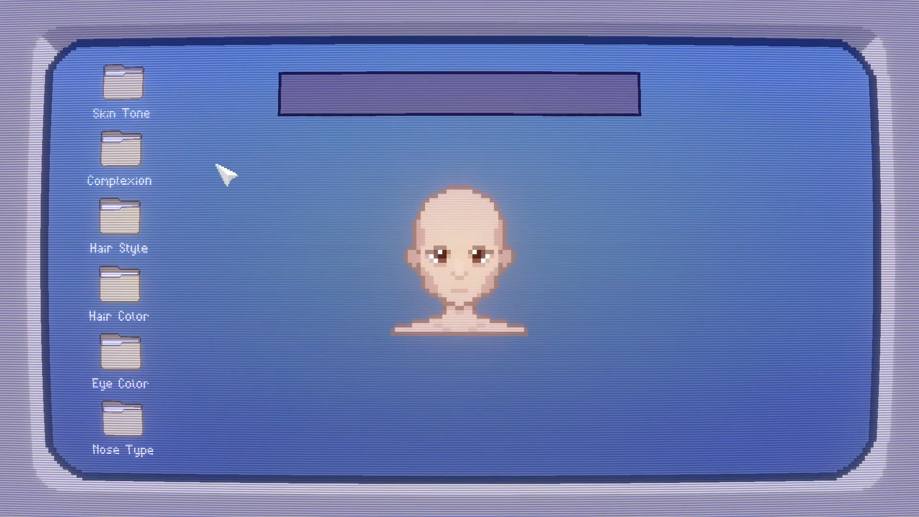
# - Open the Hair Style folder to list Clean, Nomad, It's Just a Phase and Ronin
pyautogui.click(120, 214)
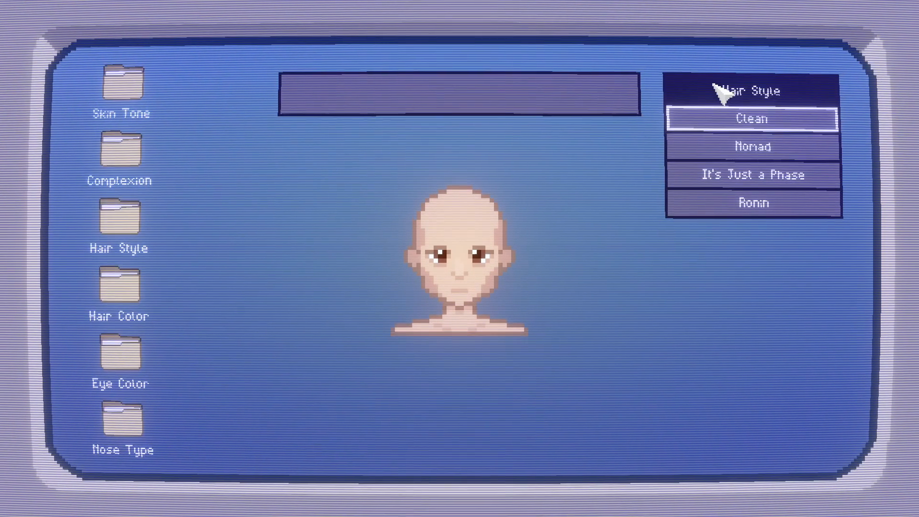
pyautogui.click(753, 203)
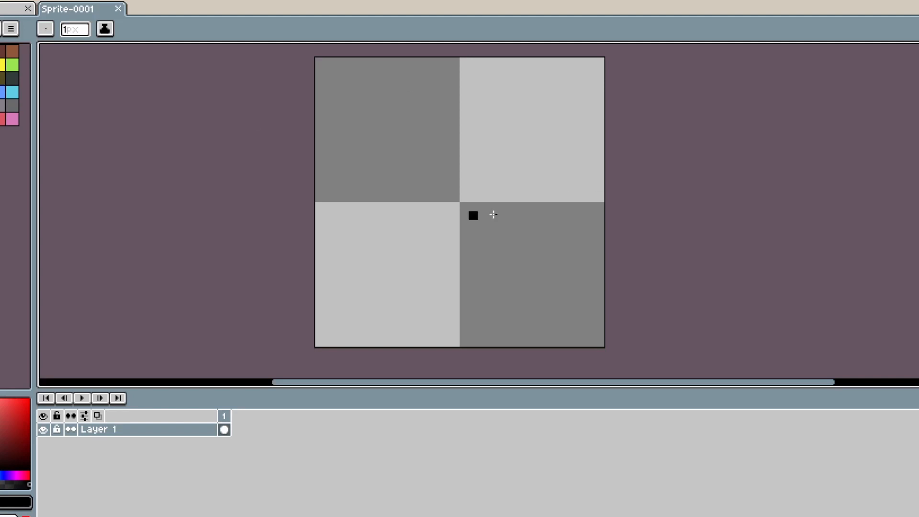
# - Draw a white filled circle for the head and name its layer 'head'
pyautogui.moveTo(473, 215); pyautogui.dragTo(537, 290)
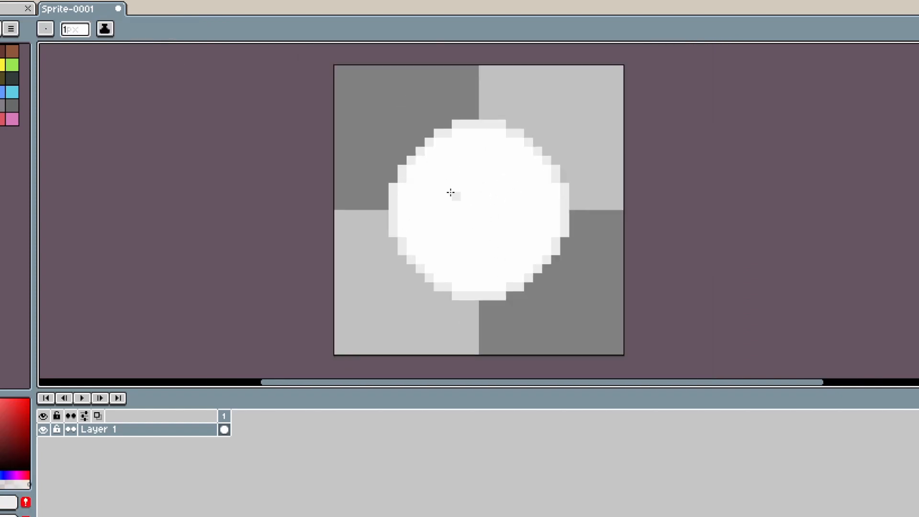
pyautogui.write('head')
pyautogui.write('eyes')
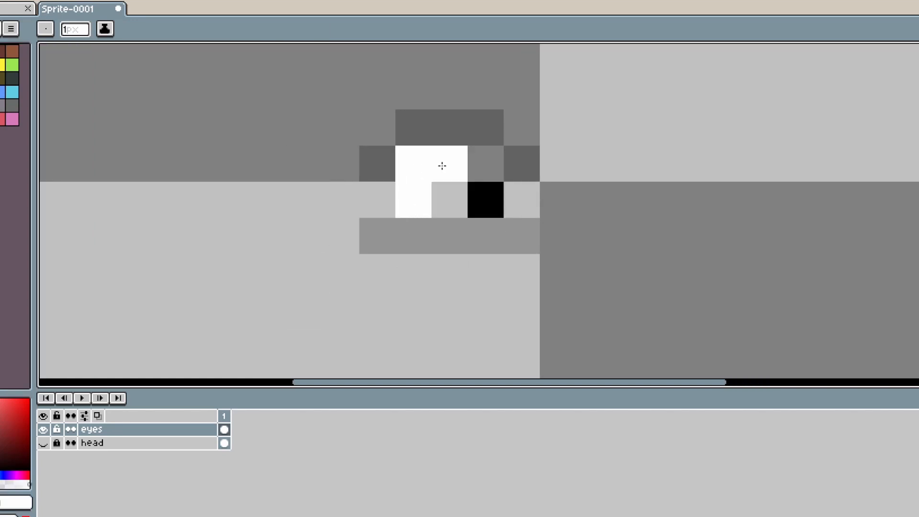
# - Add a hair layer and outline dark pointed hair across the top of the head
pyautogui.click(449, 164)
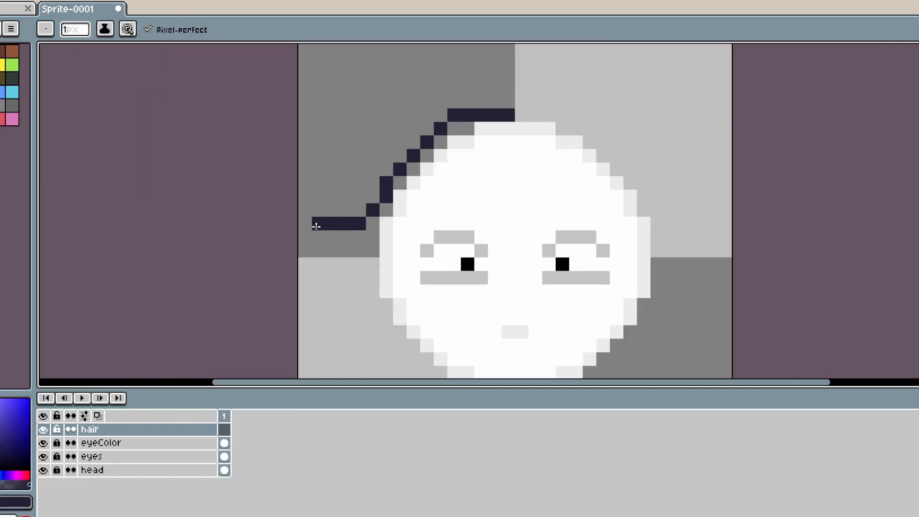
pyautogui.moveTo(317, 227); pyautogui.dragTo(631, 253)
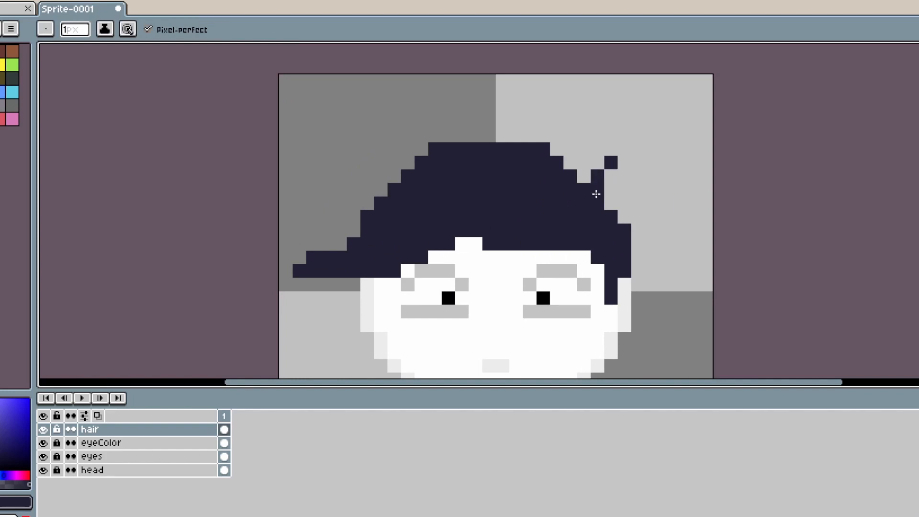
pyautogui.scroll(-3)
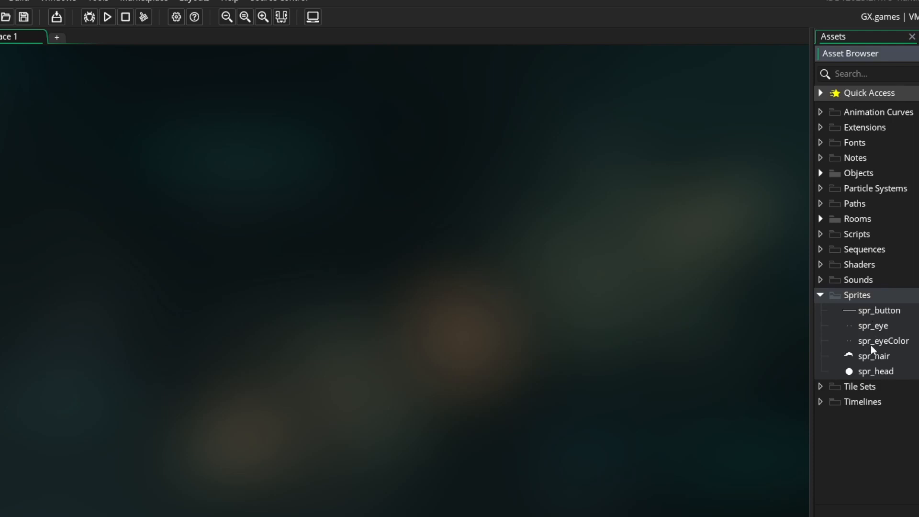
# - Inspect and close spr_head, then open spr_button to see its 32×4 top-left-origin bar
pyautogui.doubleClick(875, 371)
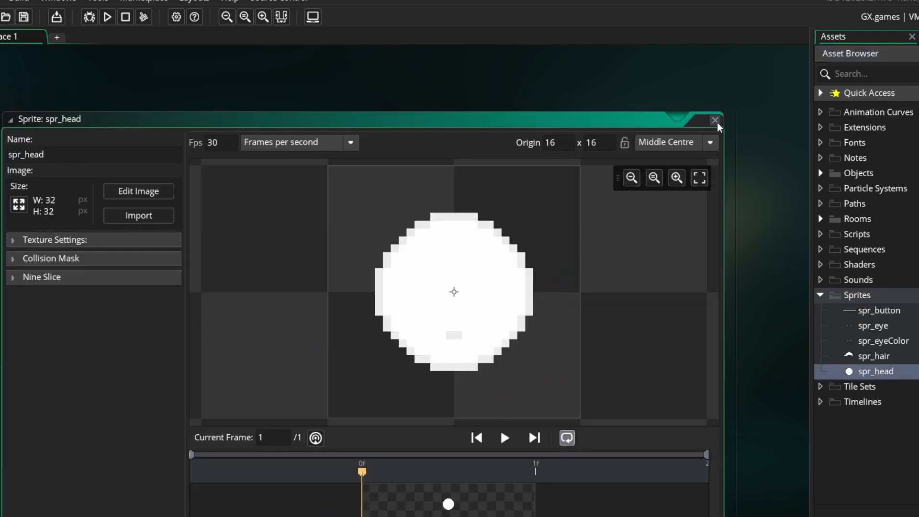
pyautogui.click(876, 356)
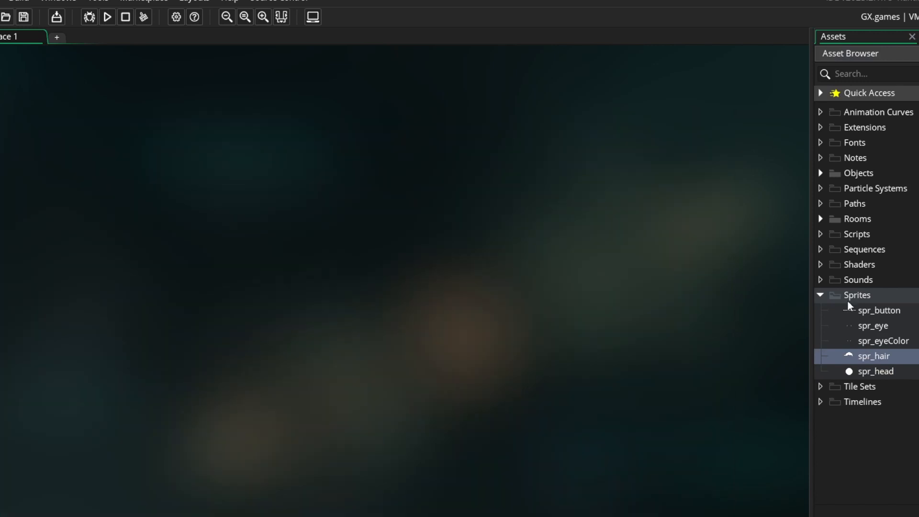
pyautogui.doubleClick(880, 310)
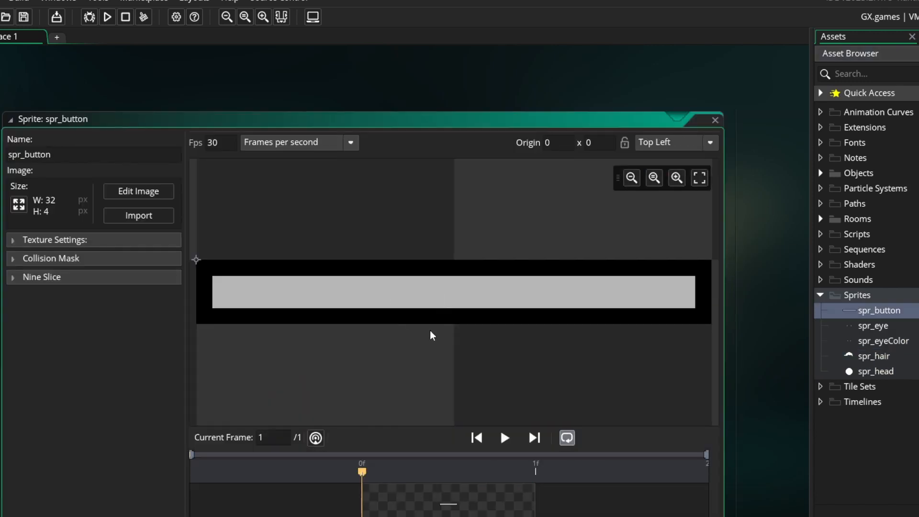
pyautogui.moveTo(428, 317)
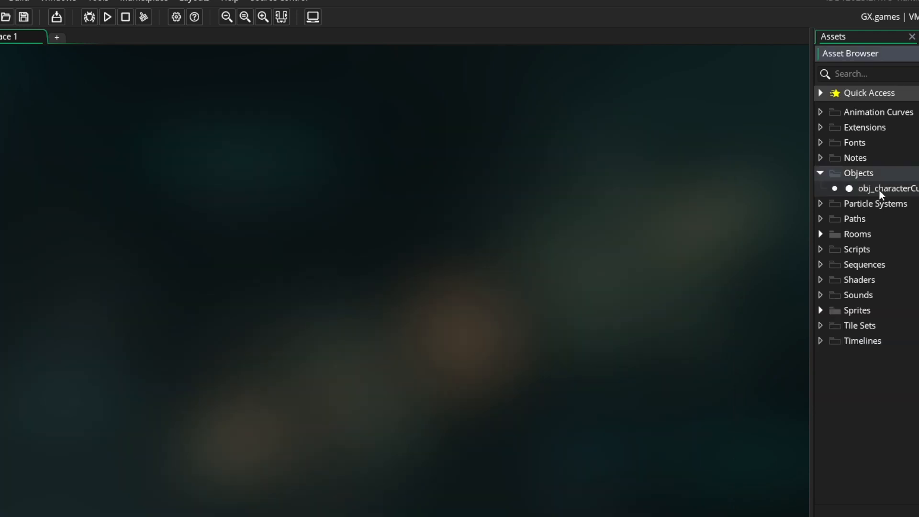
# - Open obj_characterCustomize's Create event showing the feature array, selectedFeature values and menu labels
pyautogui.doubleClick(887, 188)
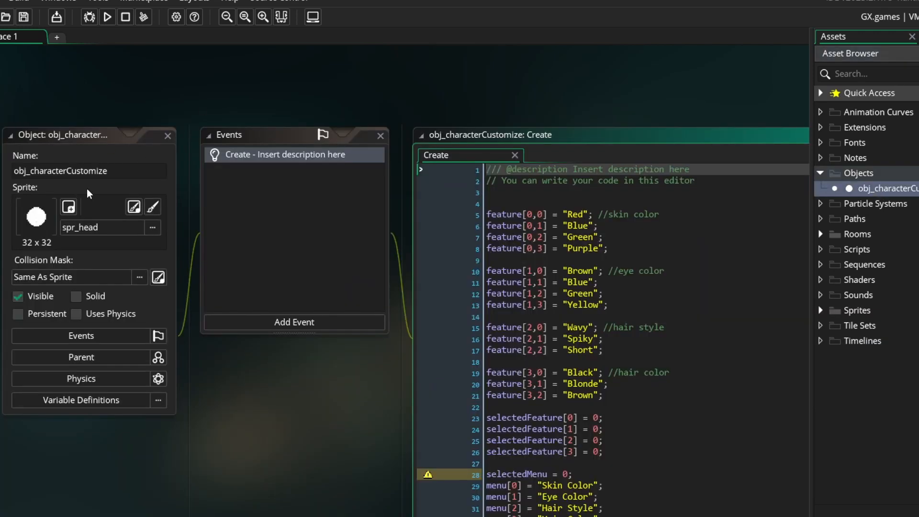
pyautogui.moveTo(345, 363)
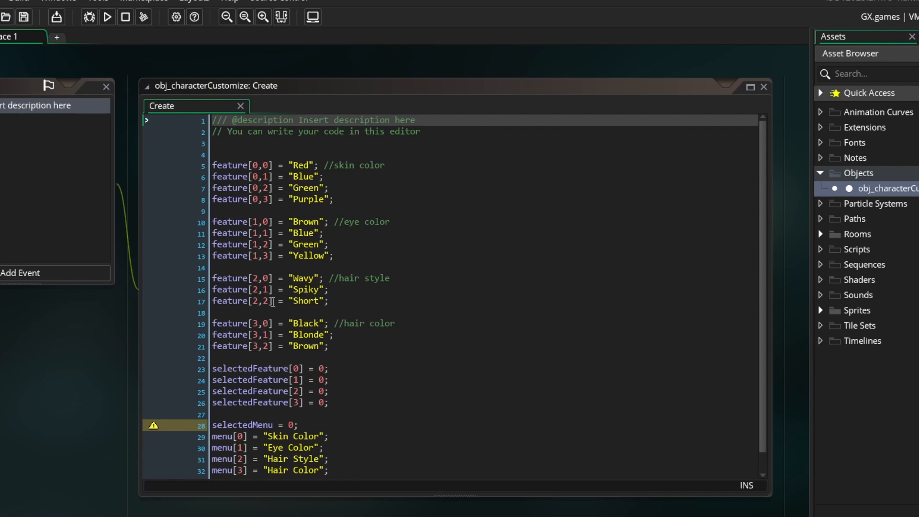
pyautogui.moveTo(276, 323)
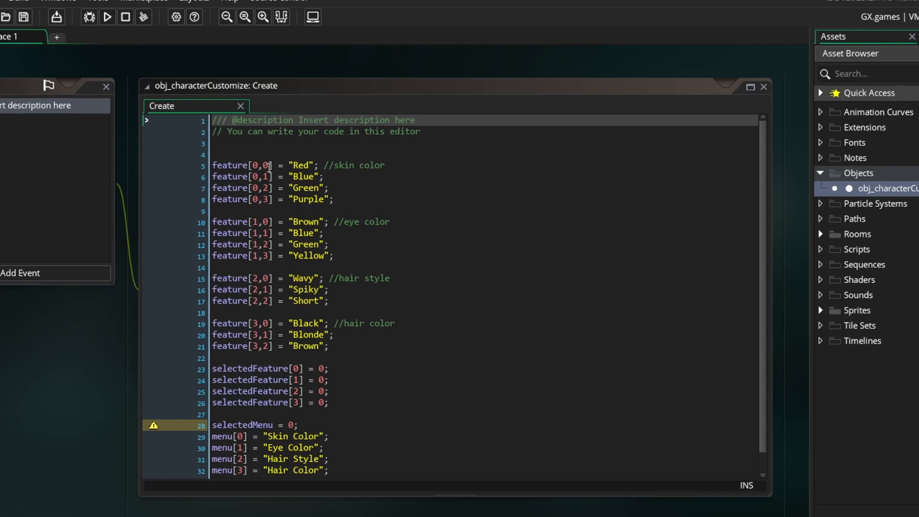
pyautogui.moveTo(337, 322)
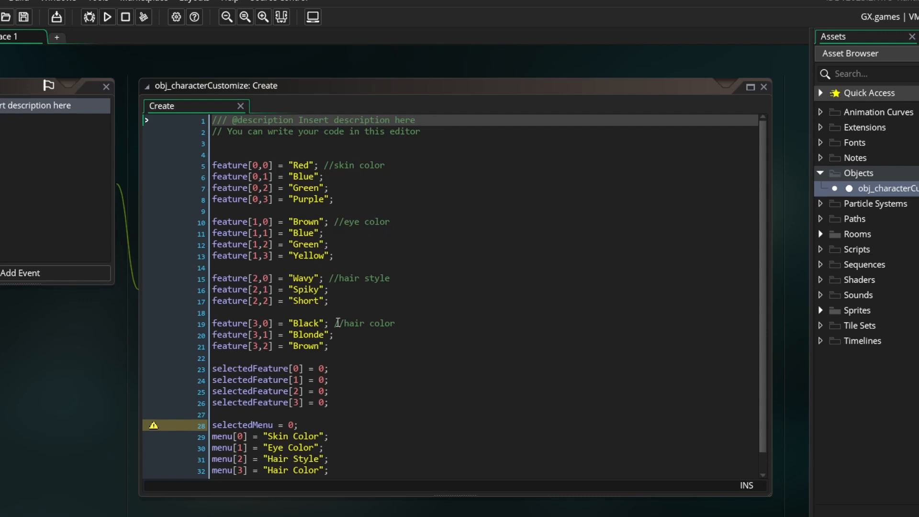
pyautogui.moveTo(217, 167)
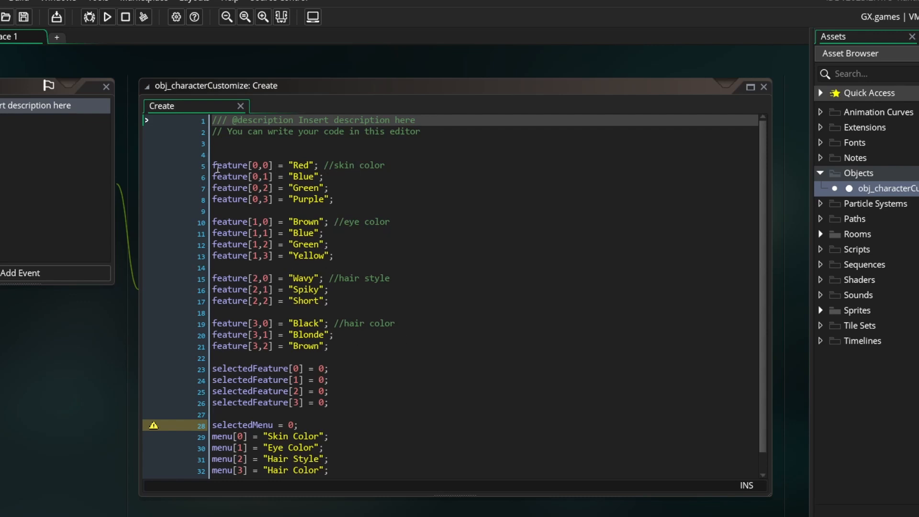
pyautogui.click(240, 165)
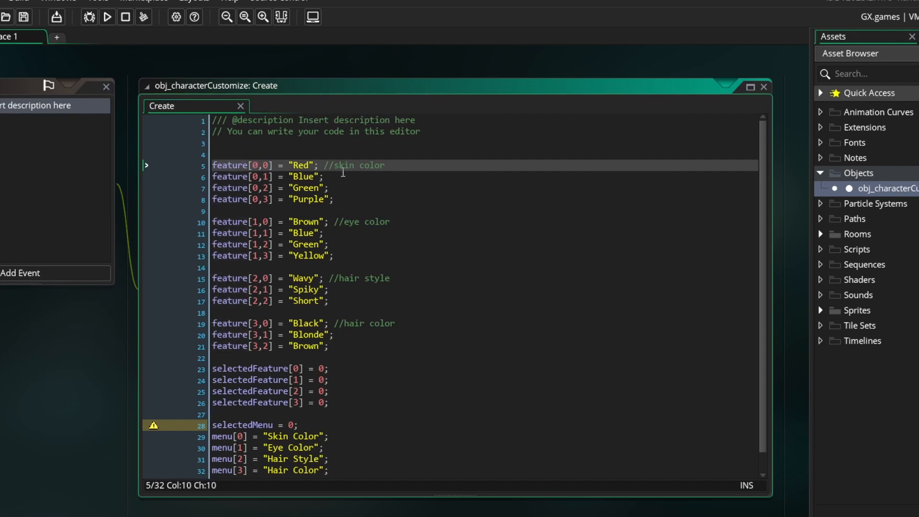
pyautogui.click(327, 289)
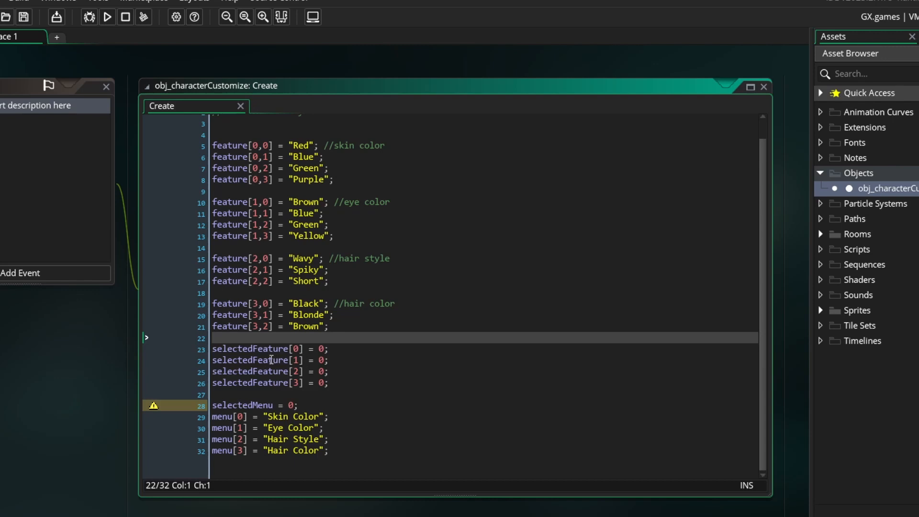
pyautogui.moveTo(283, 381)
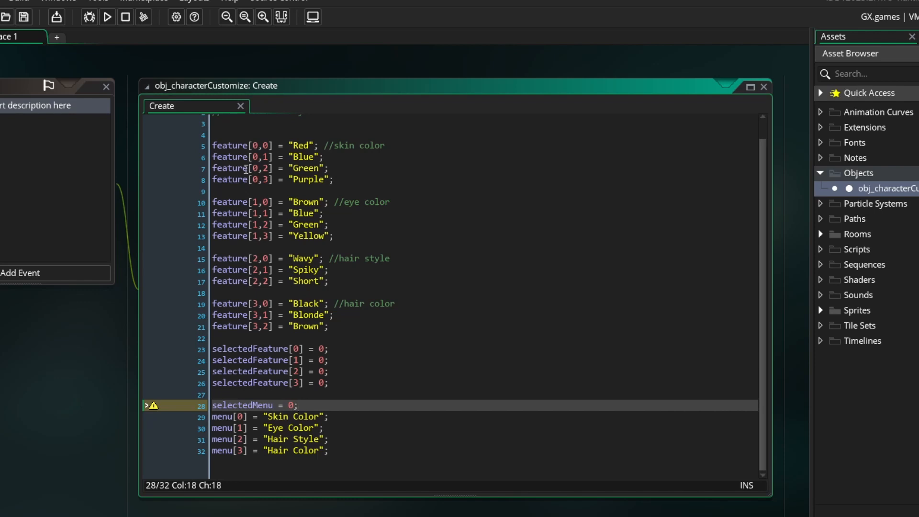
pyautogui.moveTo(245, 261)
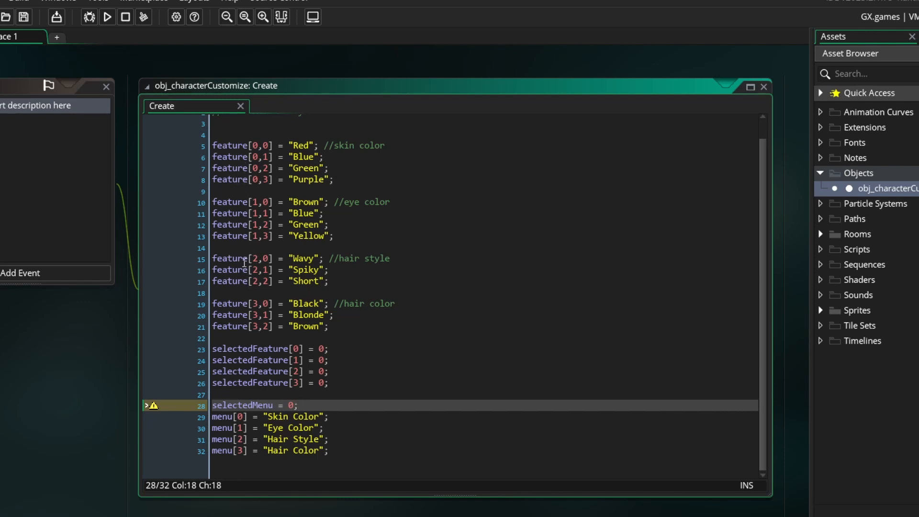
pyautogui.moveTo(274, 394)
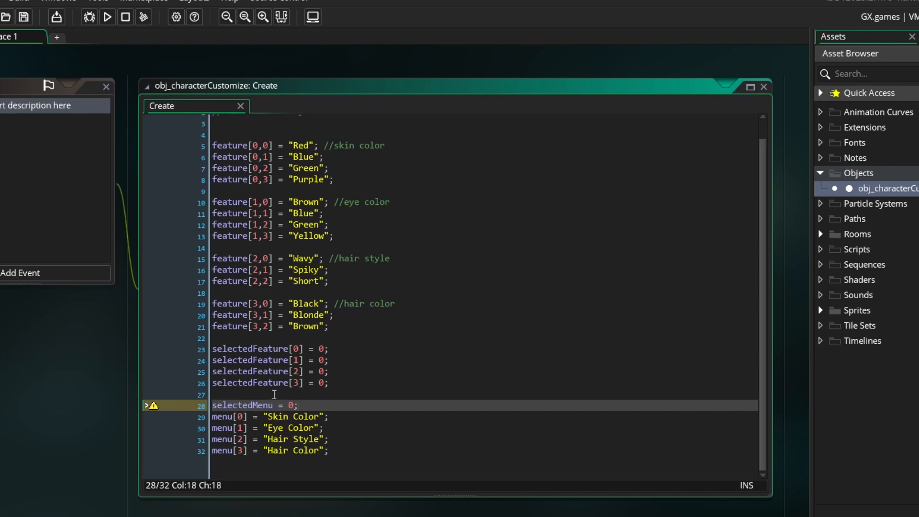
# - Add a Draw event calling draw_sprite_ext(spr_head,0,x,y,1,1,0,c_white,1)
pyautogui.click(21, 272)
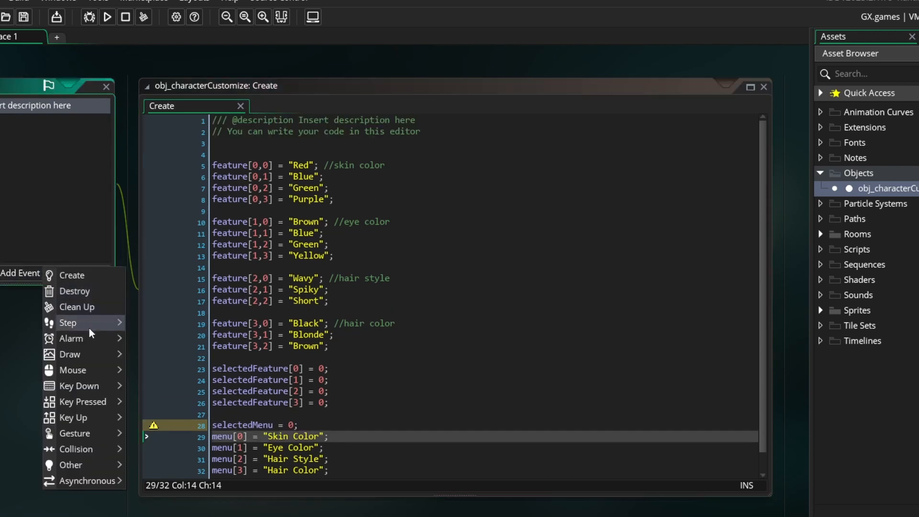
pyautogui.moveTo(70, 354)
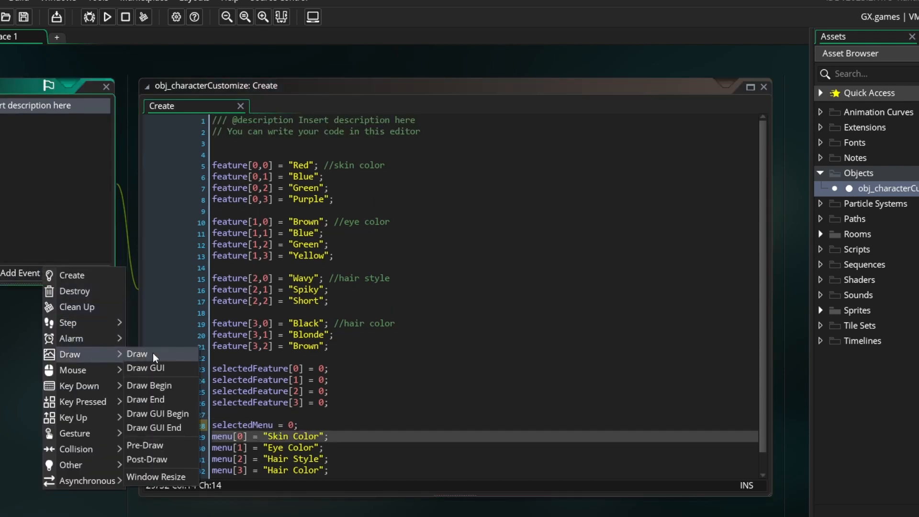
pyautogui.click(137, 354)
pyautogui.write('draw_sprite_ext(')
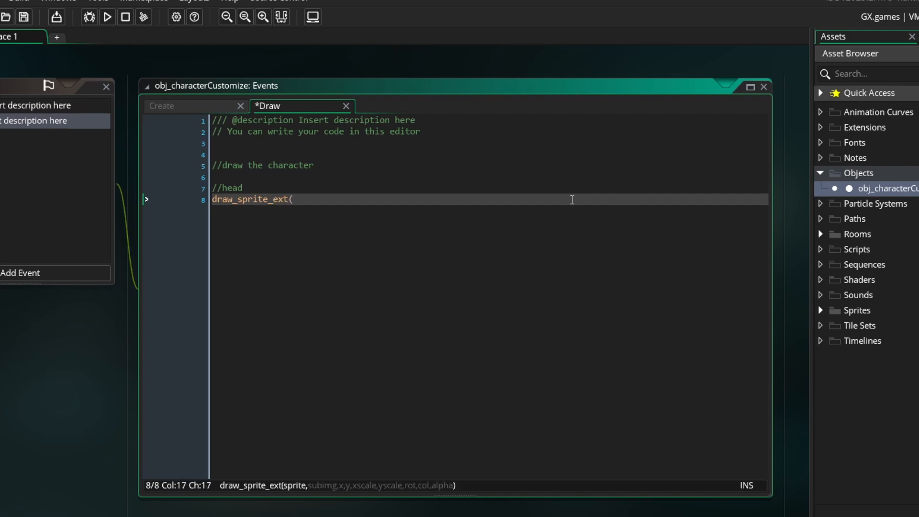
pyautogui.write('spr_head,0')
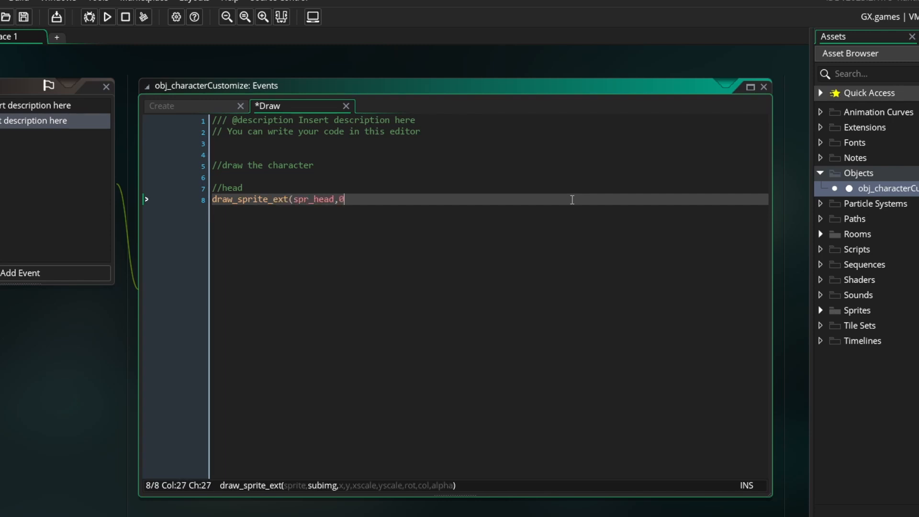
pyautogui.write(',x,y,')
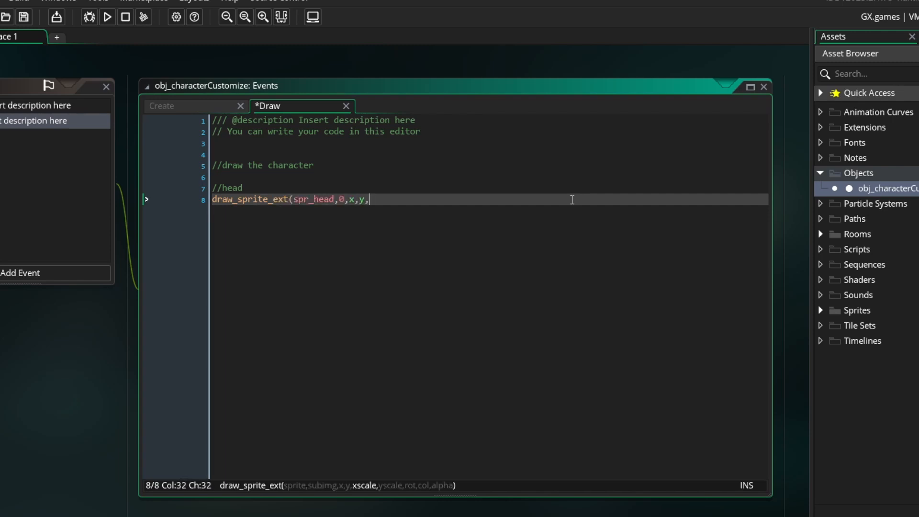
pyautogui.write('1,1,0,c')
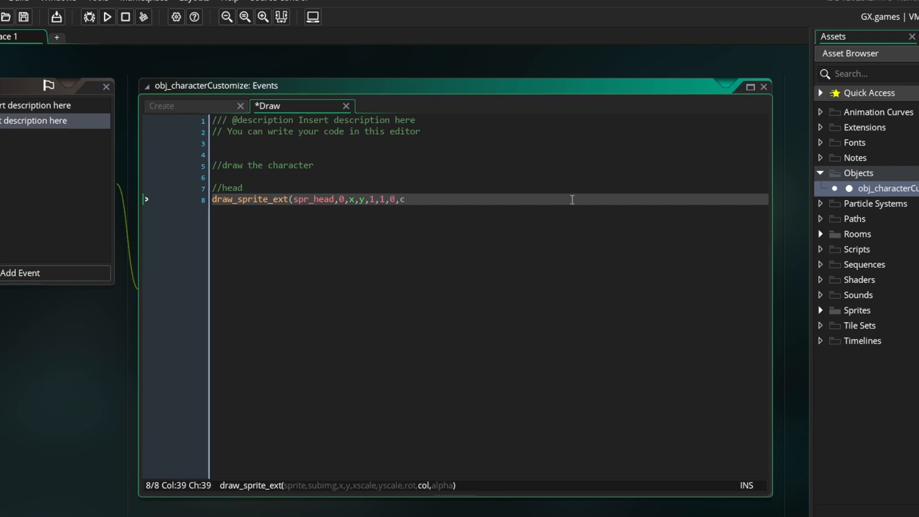
pyautogui.write('/s')
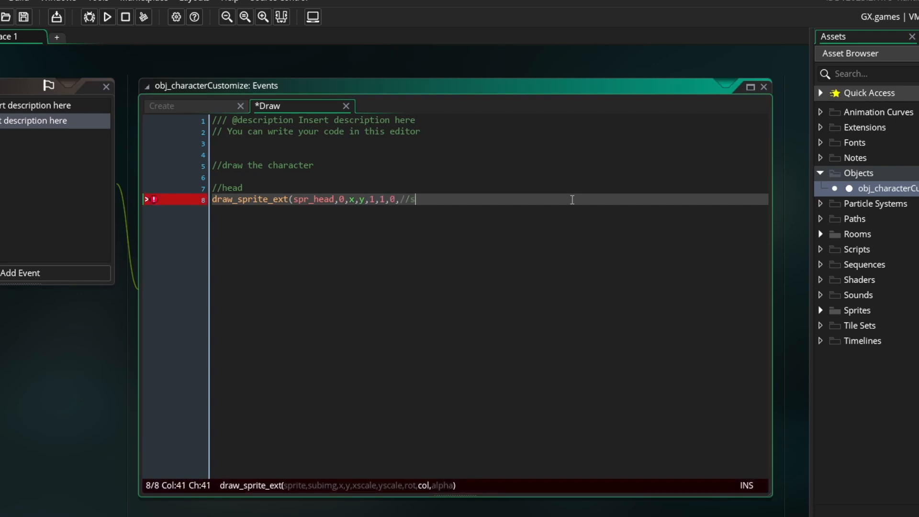
pyautogui.press('BackSpace')
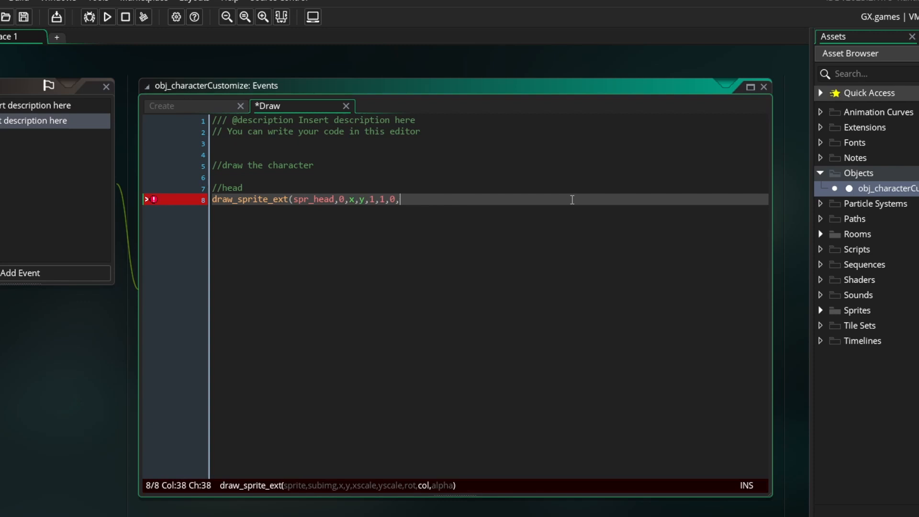
pyautogui.write('c_white,1);')
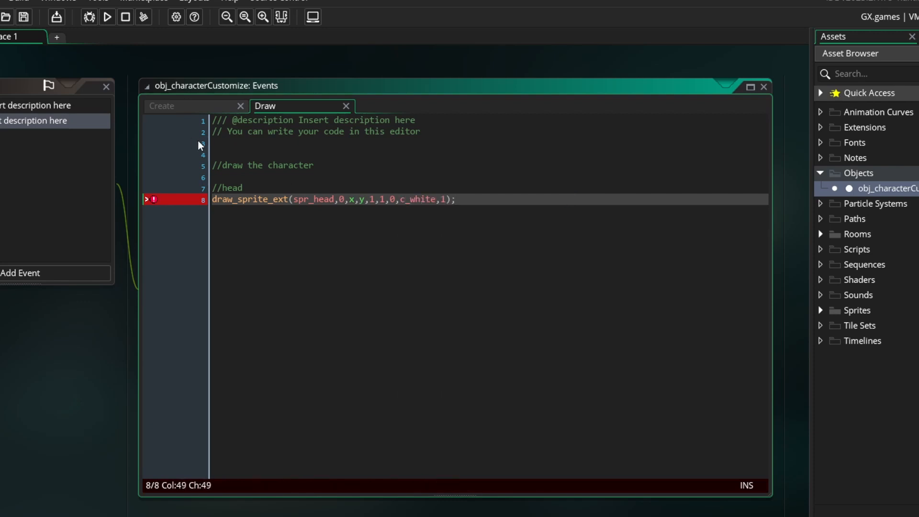
# - Write getSkinCol(_skinCol) in Create with a switch returning make_colour_rgb colours for cases 0–3
pyautogui.click(164, 106)
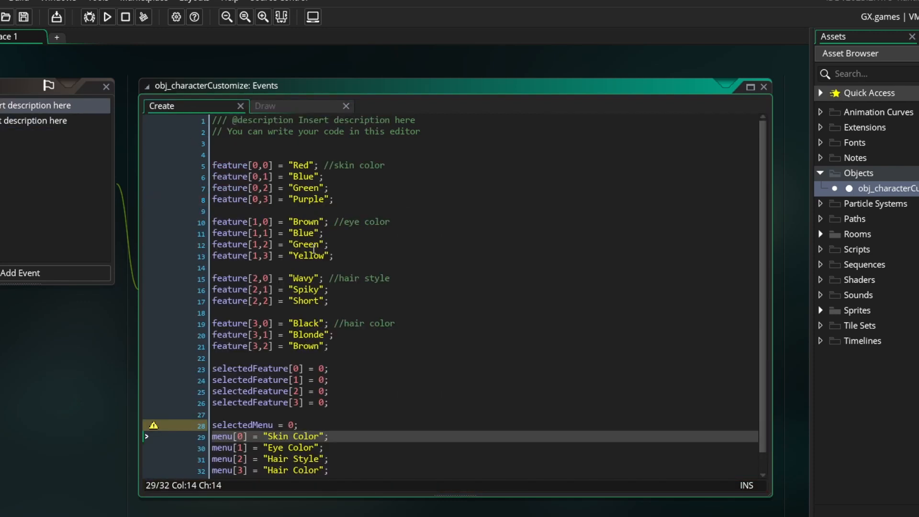
pyautogui.write('function getSkin')
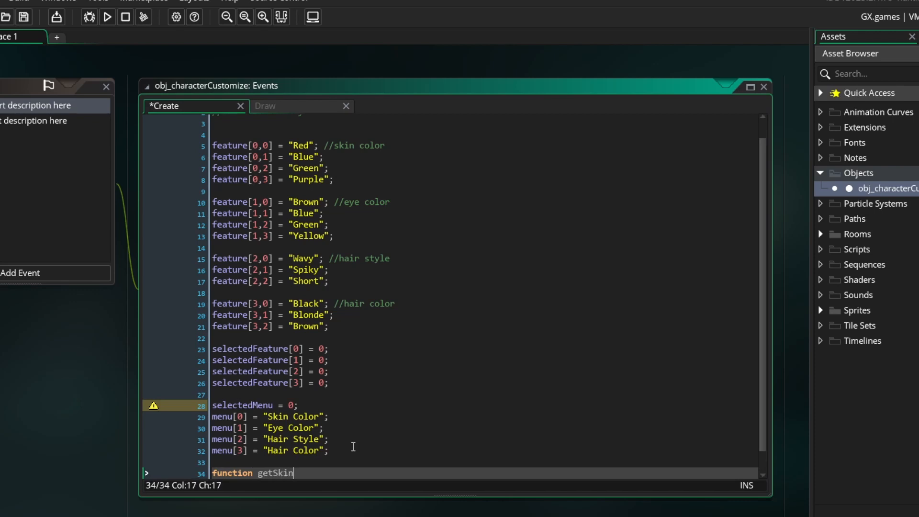
pyautogui.write('Col(_skinCol)')
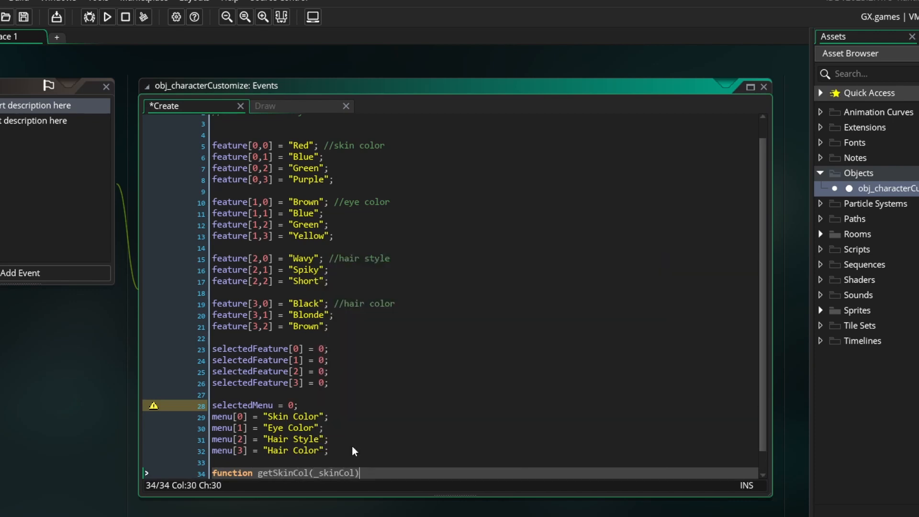
pyautogui.write('{')
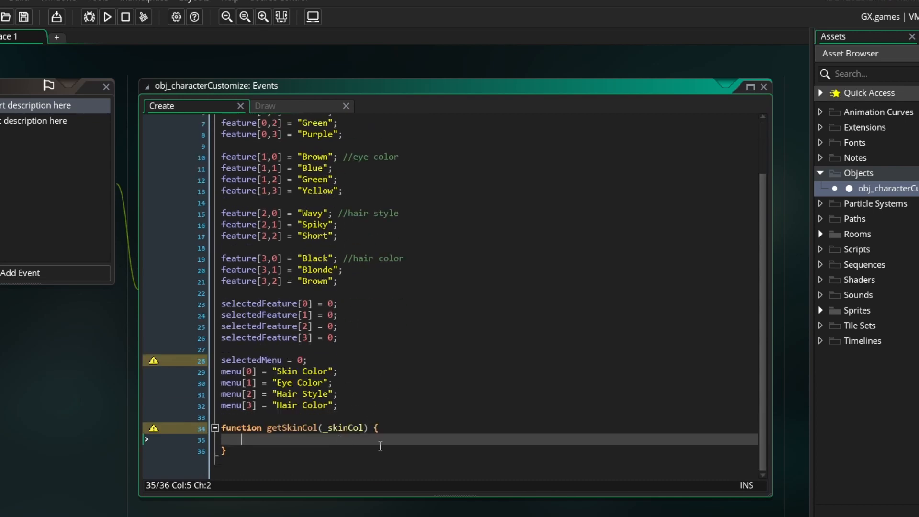
pyautogui.write('switch (')
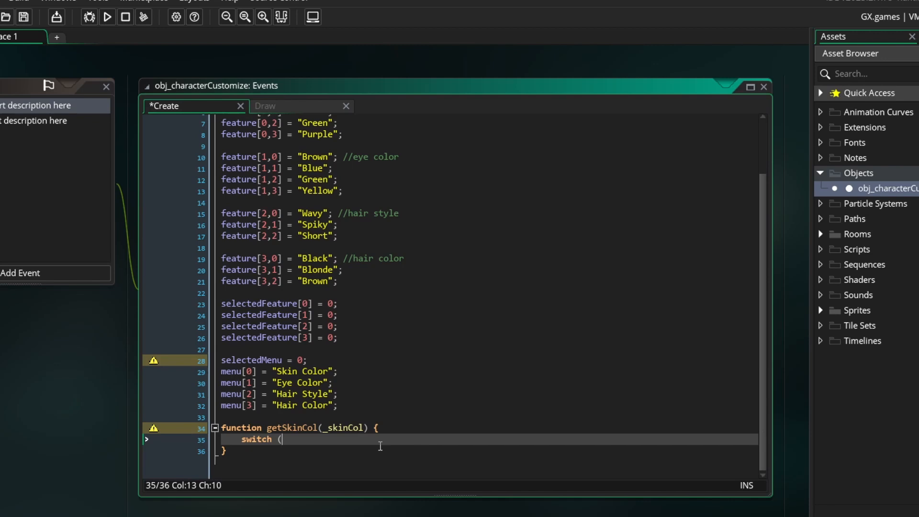
pyautogui.write('_skinCol) {')
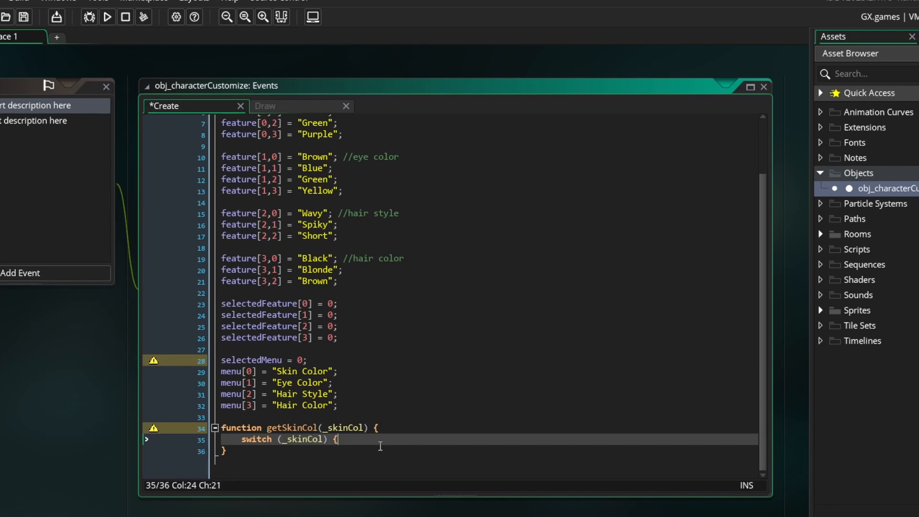
pyautogui.write('case 0:')
pyautogui.write('break;')
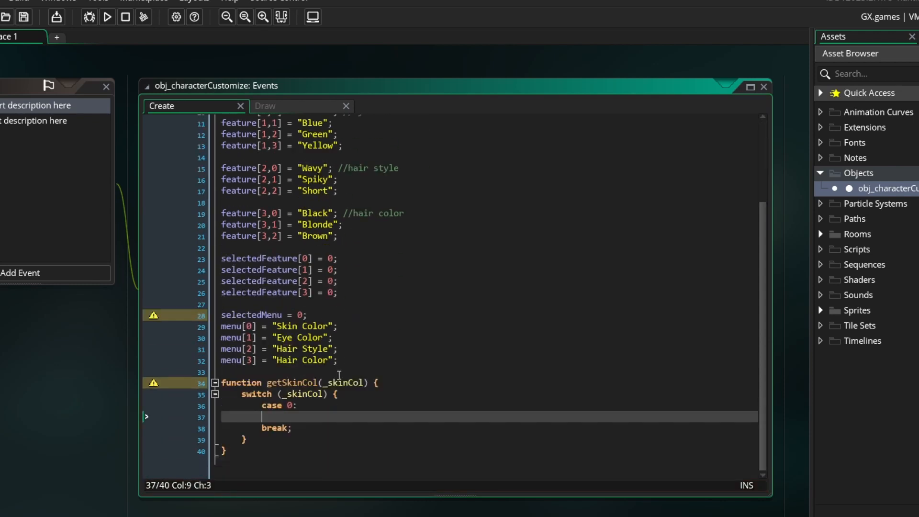
pyautogui.click(820, 310)
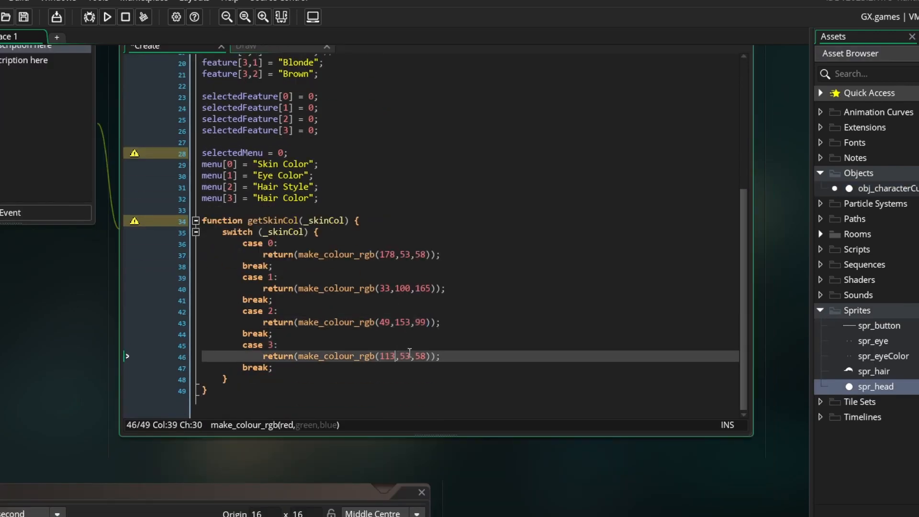
pyautogui.doubleClick(875, 387)
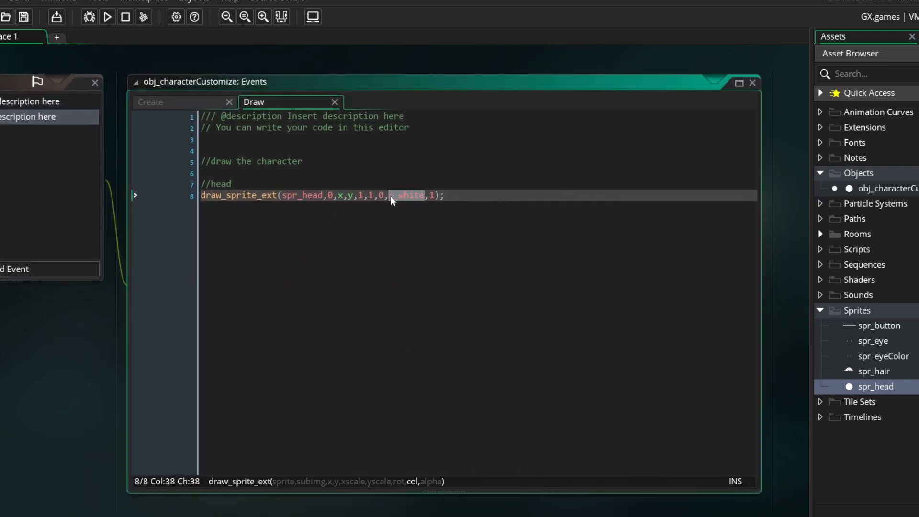
# - Tint the head with getSkinCol(selectedFeature[0]) and add a spr_eyeColor draw line
pyautogui.write('get_')
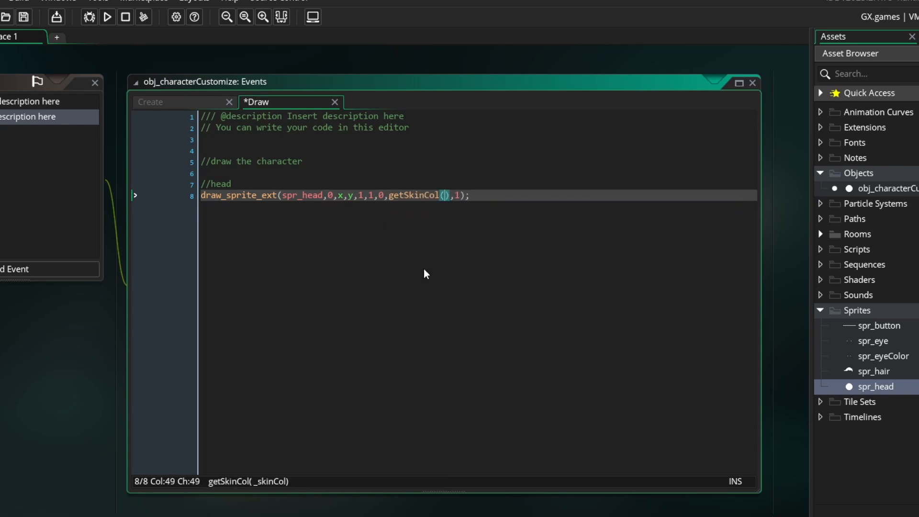
pyautogui.write('selectedFeature[0]')
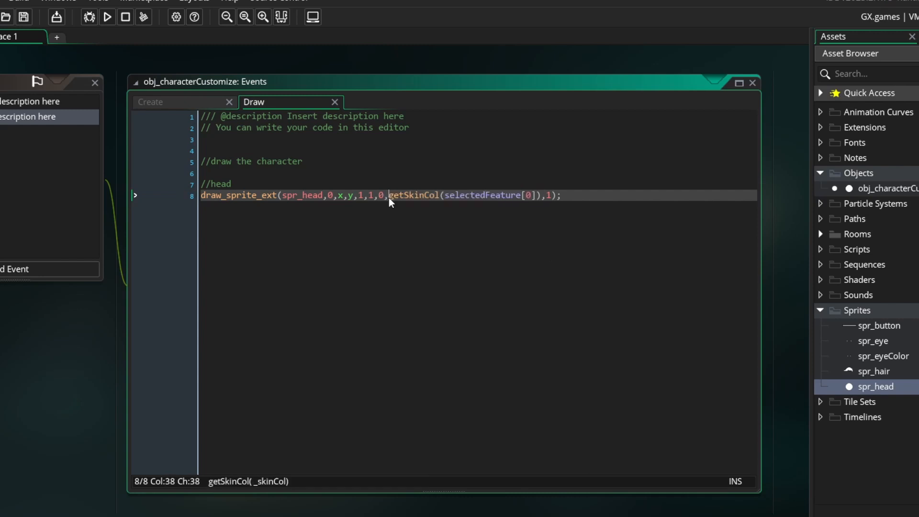
pyautogui.press('Enter')
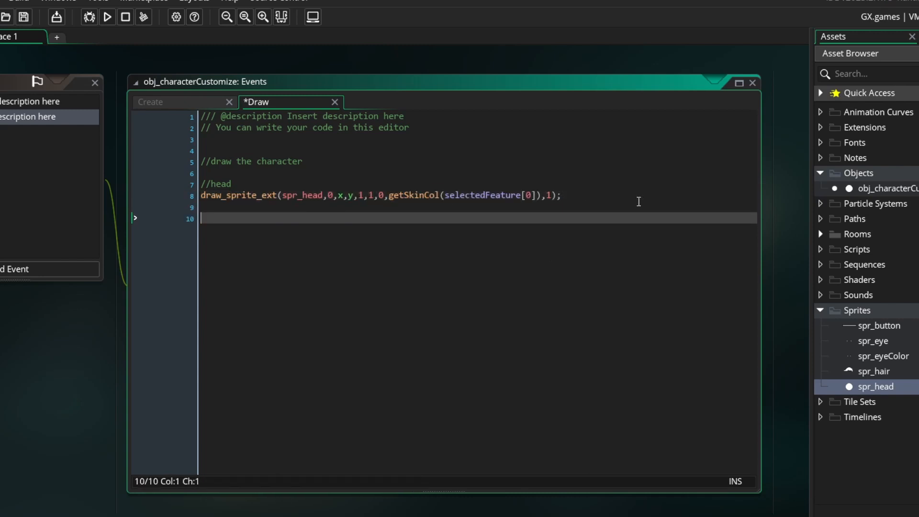
pyautogui.write('//')
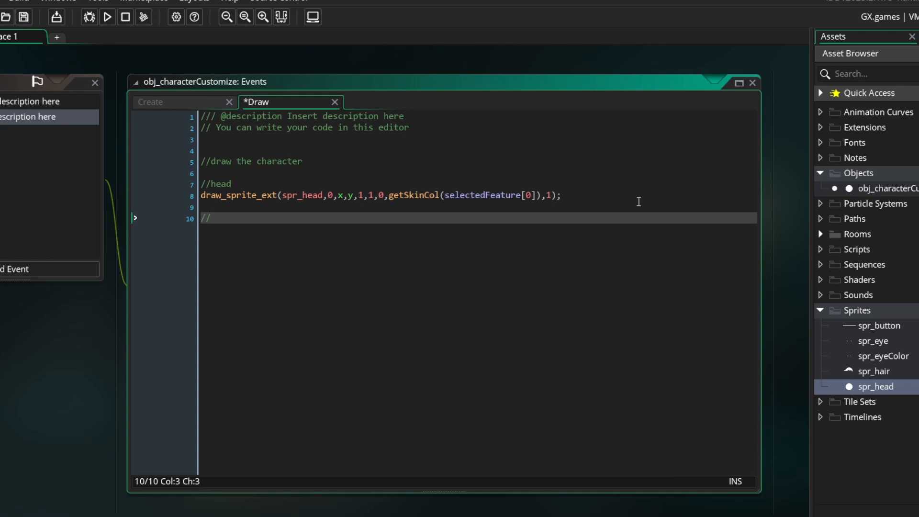
pyautogui.write('eye color')
pyautogui.write('draw_sprite')
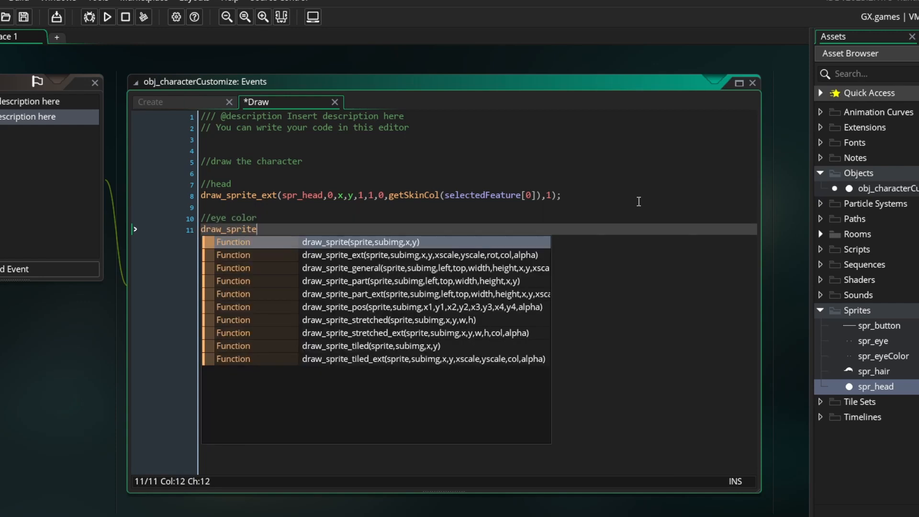
pyautogui.press('Backspace')
pyautogui.write('_ext(s')
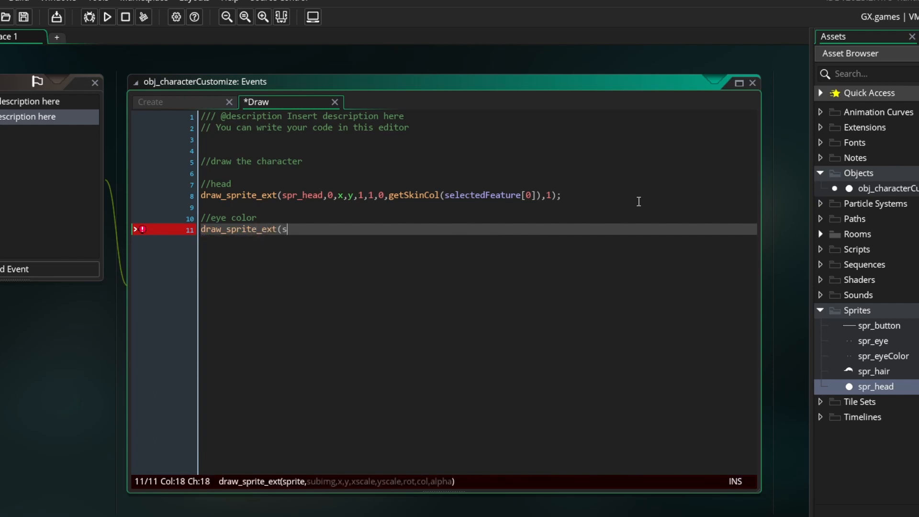
pyautogui.write('pr_eyeColor,0,')
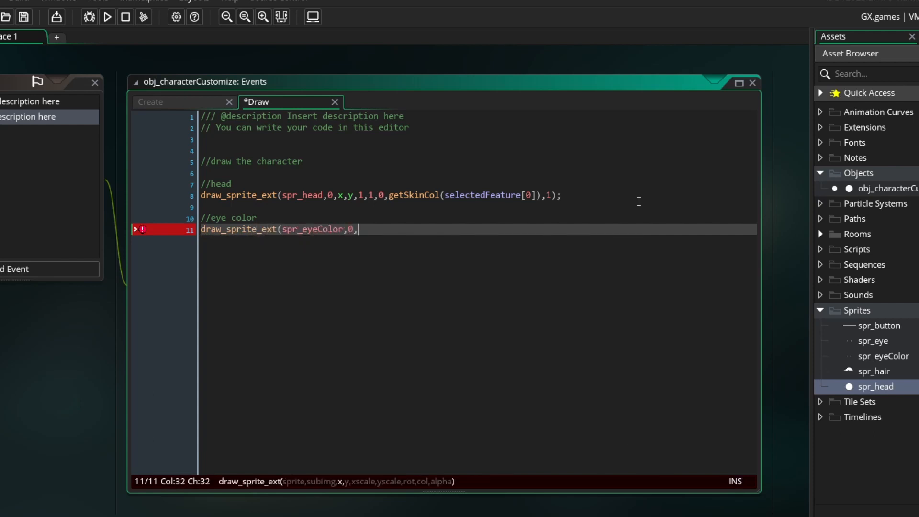
pyautogui.write('x,y,1,1,0,getEyeCol(selectedFeature[1]),1);')
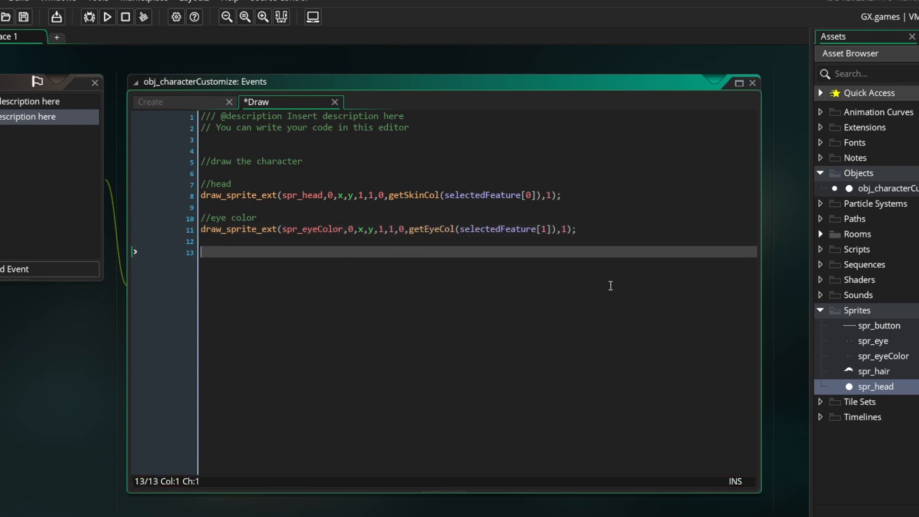
# - Draw spr_eye in c_white at x,y and start spr_hair using selectedFeature[2]
pyautogui.write('//eye')
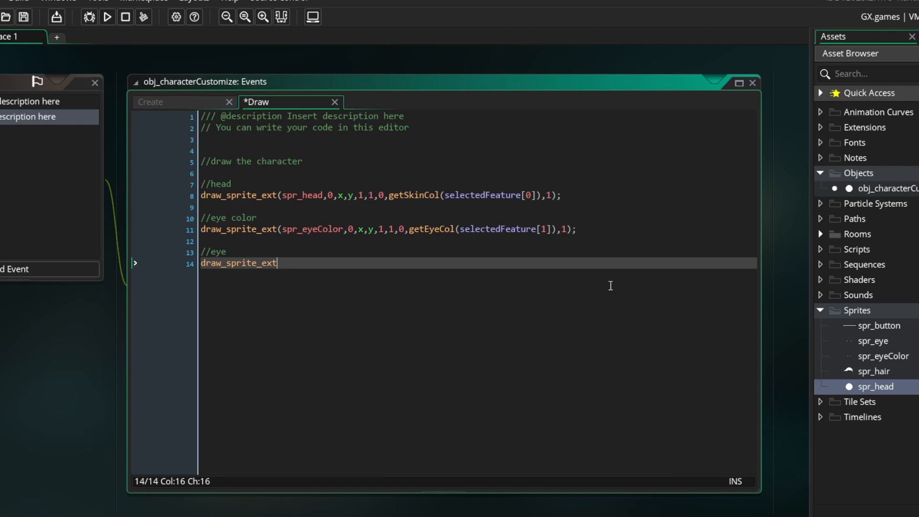
pyautogui.write('(spr_eye,0,x,y')
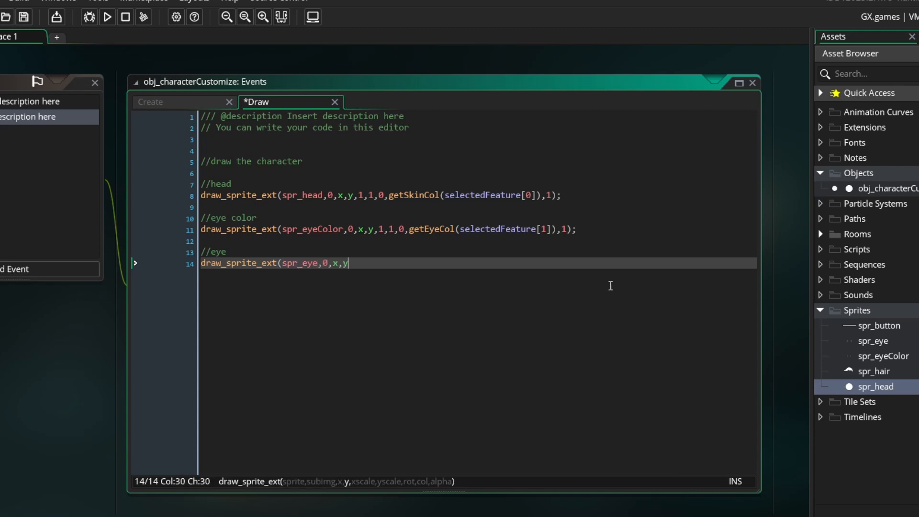
pyautogui.write(',1,1,0,c_white,1)1;')
pyautogui.write('draw')
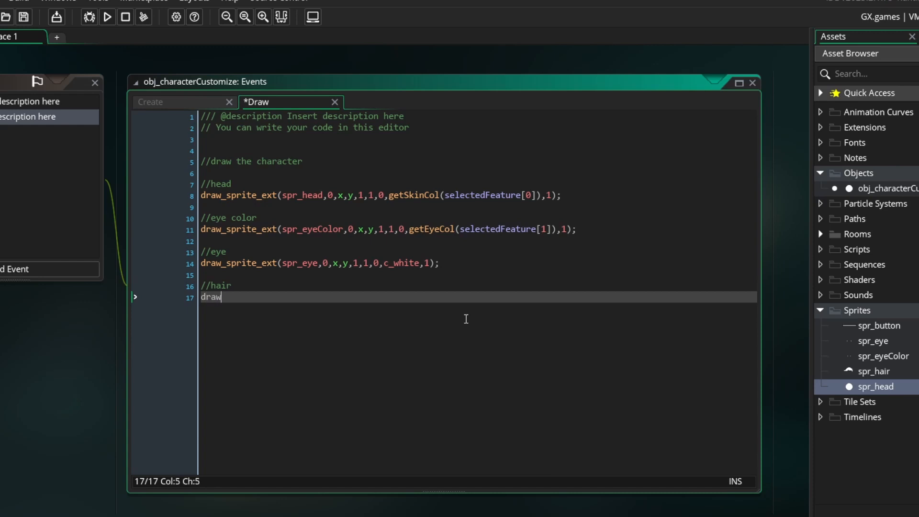
pyautogui.write('_sprite_ext(spr_hair,')
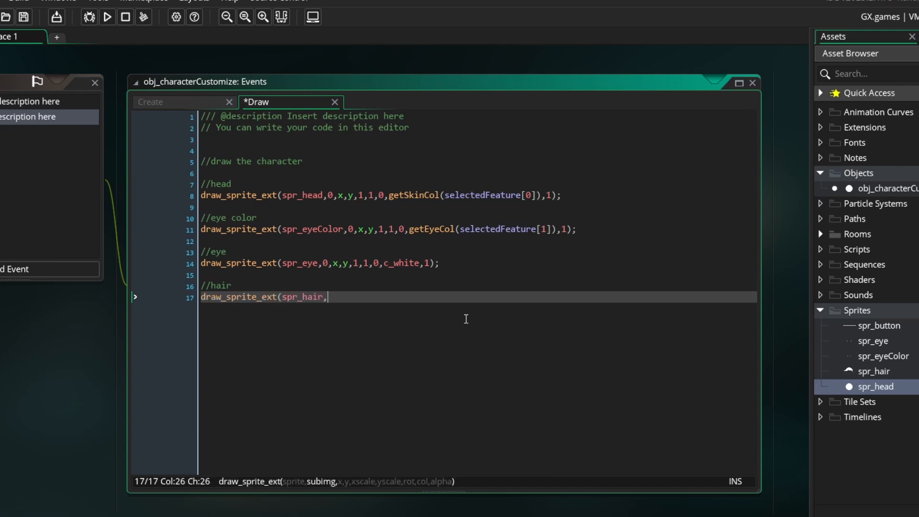
pyautogui.write('selecte')
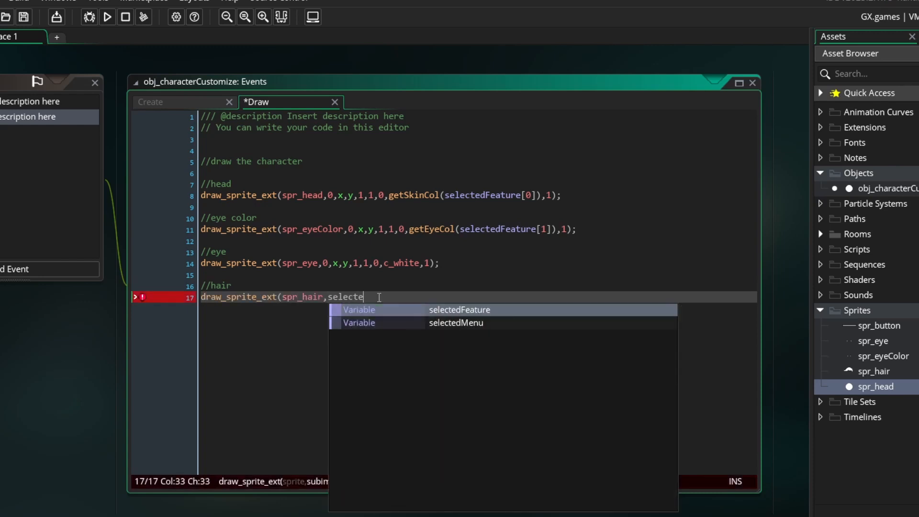
pyautogui.write('dFeature[2],x,y,1,1,0,')
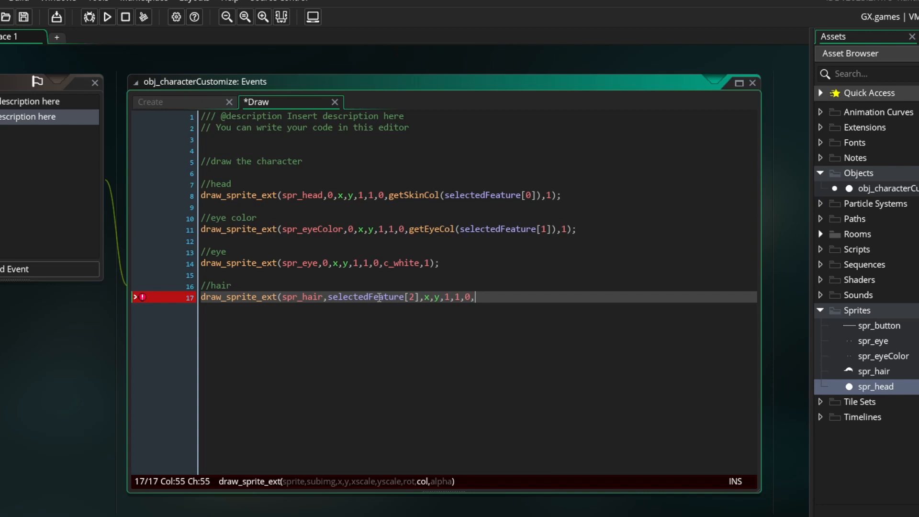
# - Tint the hair with getHairCol(selectedFeature[3]) and bring up Room1
pyautogui.write('getHairCol(')
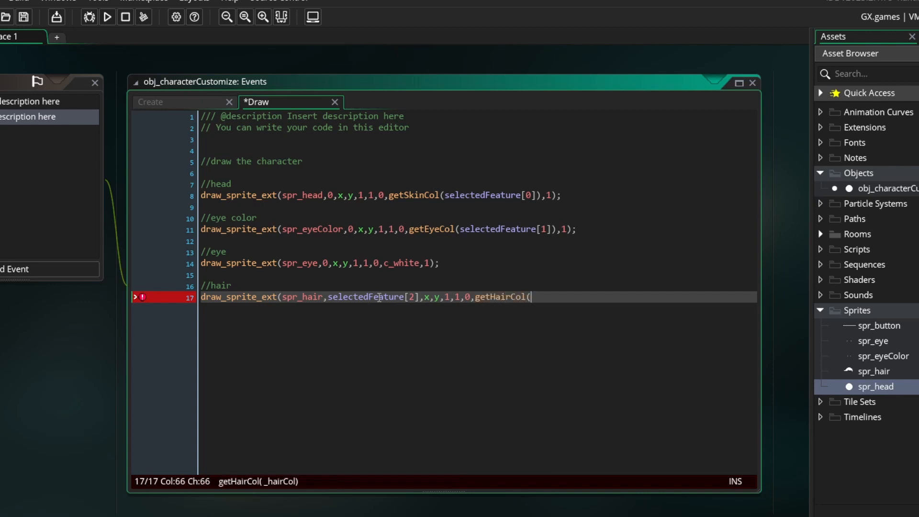
pyautogui.write('selectedFeature[')
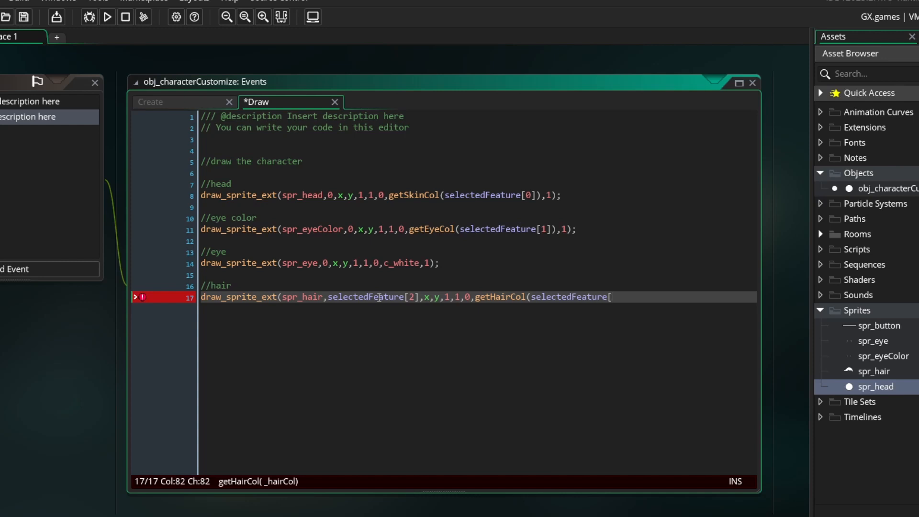
pyautogui.write('3]),1')
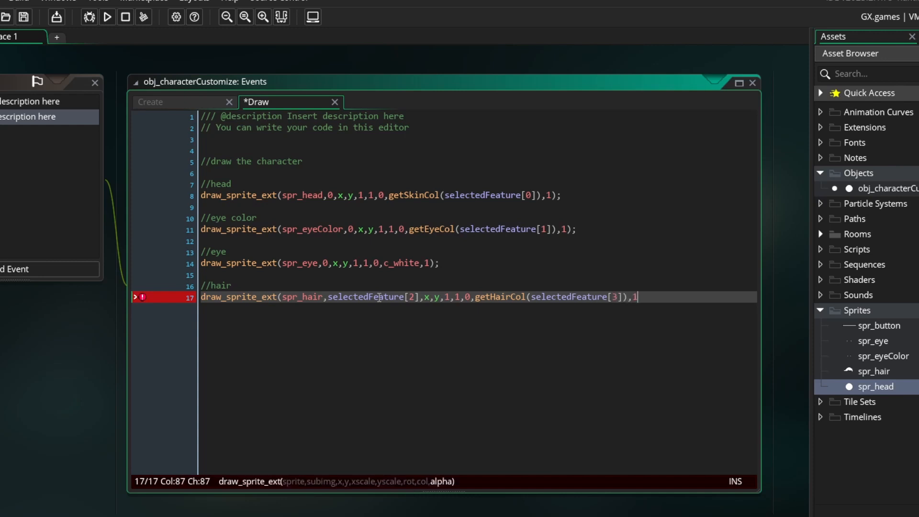
pyautogui.write(');')
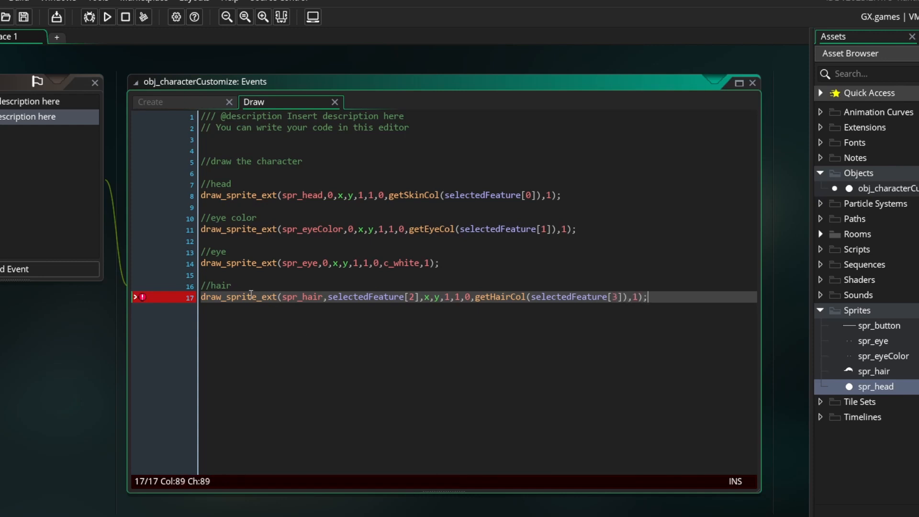
pyautogui.click(272, 36)
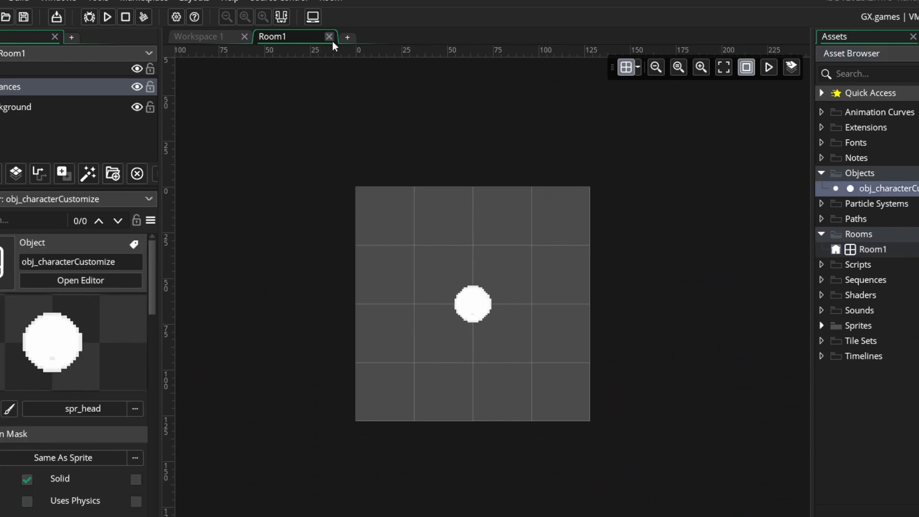
# - Close the room, run the game showing the red-skinned head with black hair, then close it
pyautogui.click(329, 36)
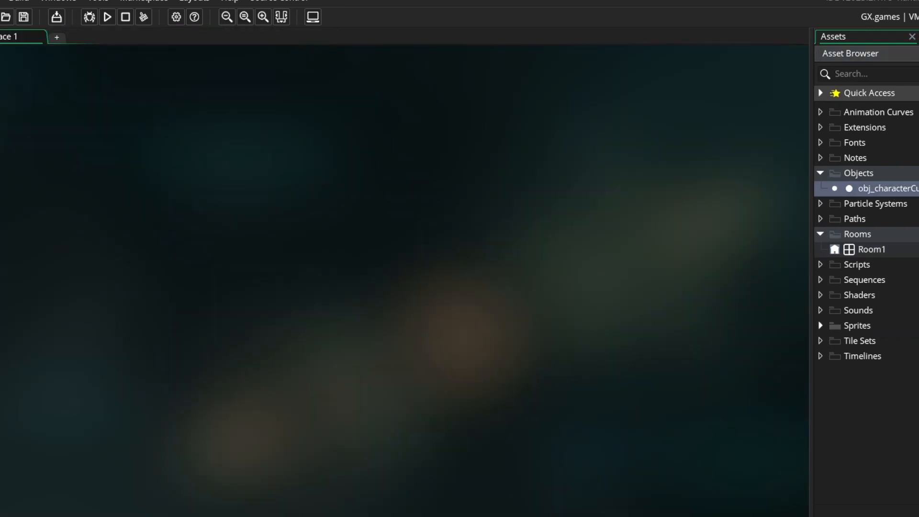
pyautogui.click(107, 16)
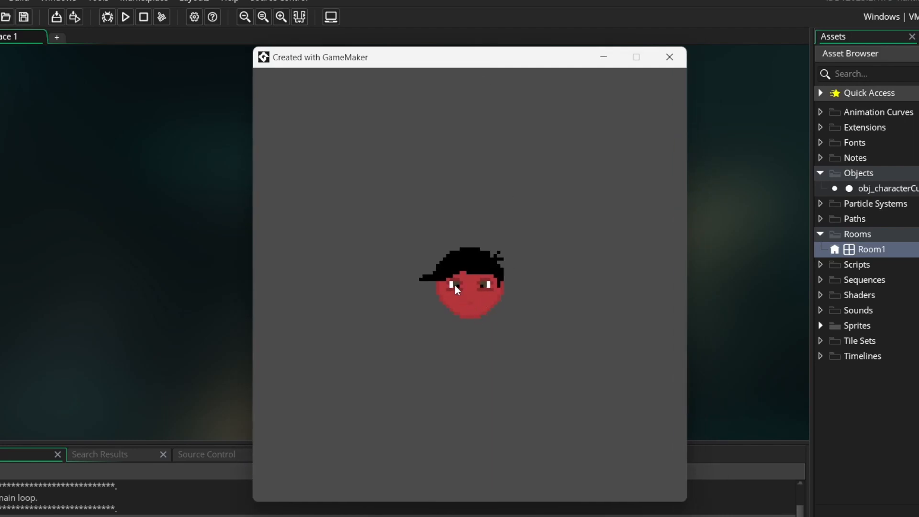
pyautogui.moveTo(473, 277)
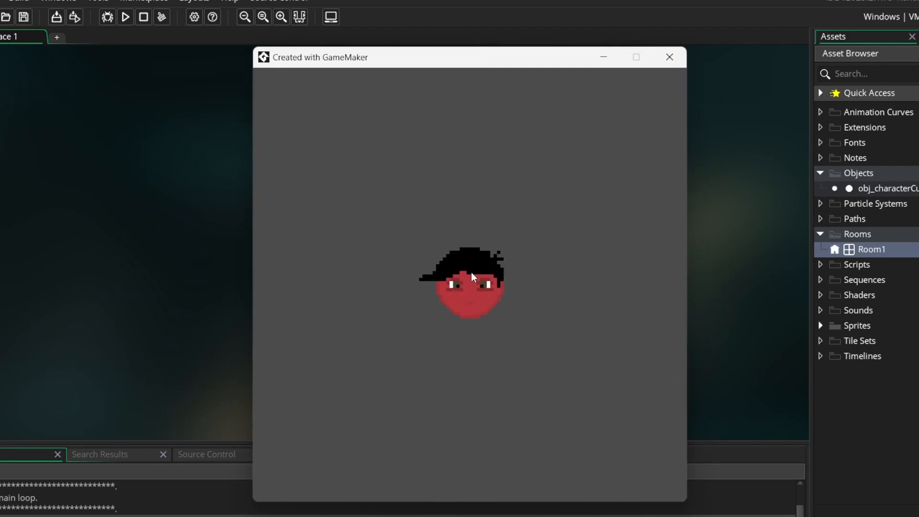
pyautogui.moveTo(478, 298)
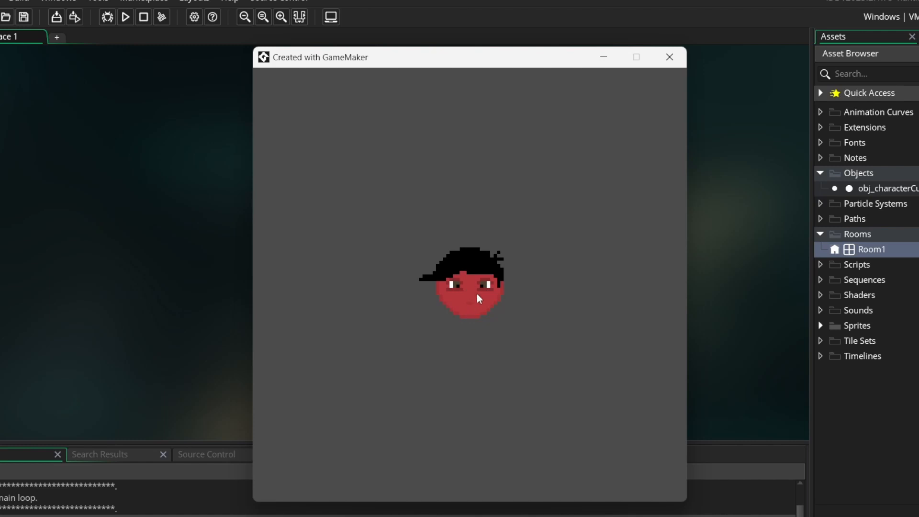
pyautogui.click(669, 57)
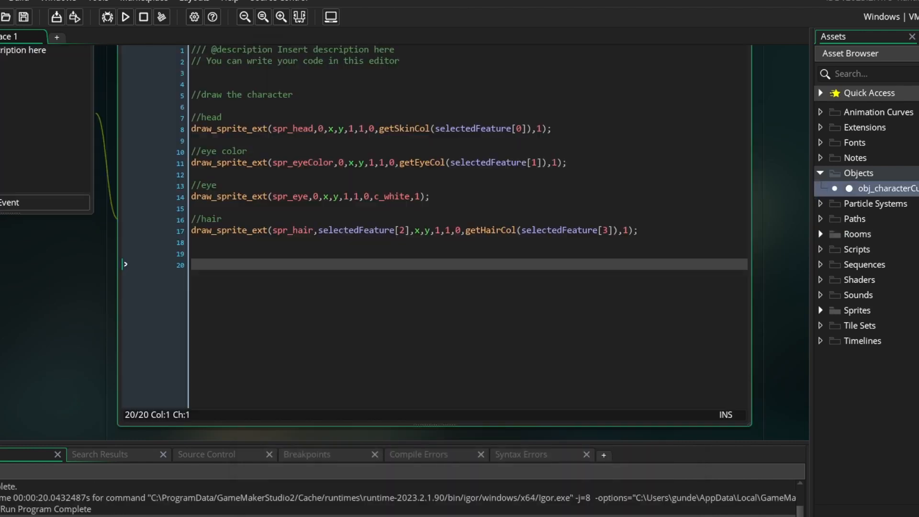
pyautogui.moveTo(352, 319)
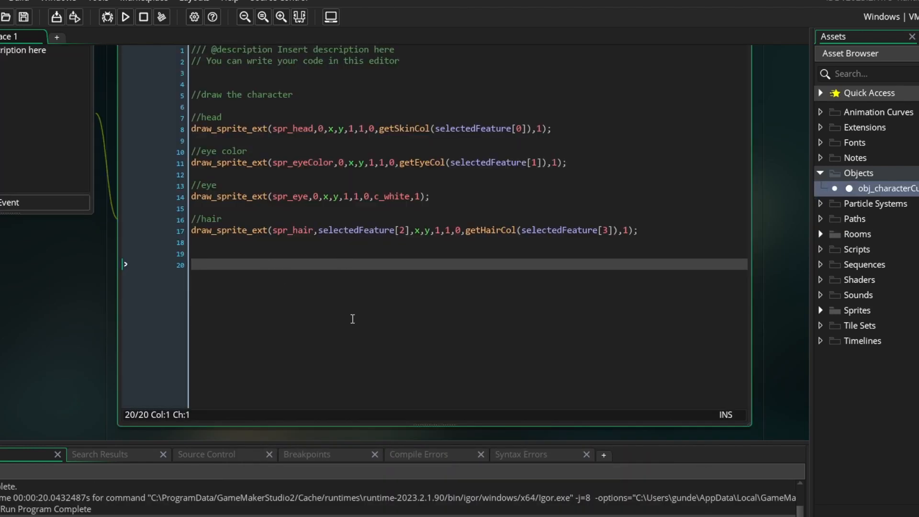
# - Loop over feature drawing spr_button at 4, 4+16*i, then test-run and close the game
pyautogui.write('for (i')
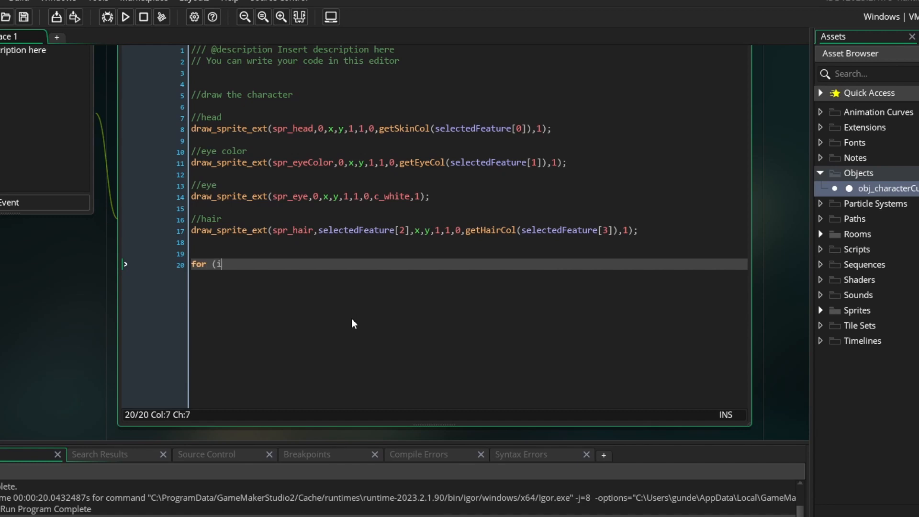
pyautogui.write('=0;i<array')
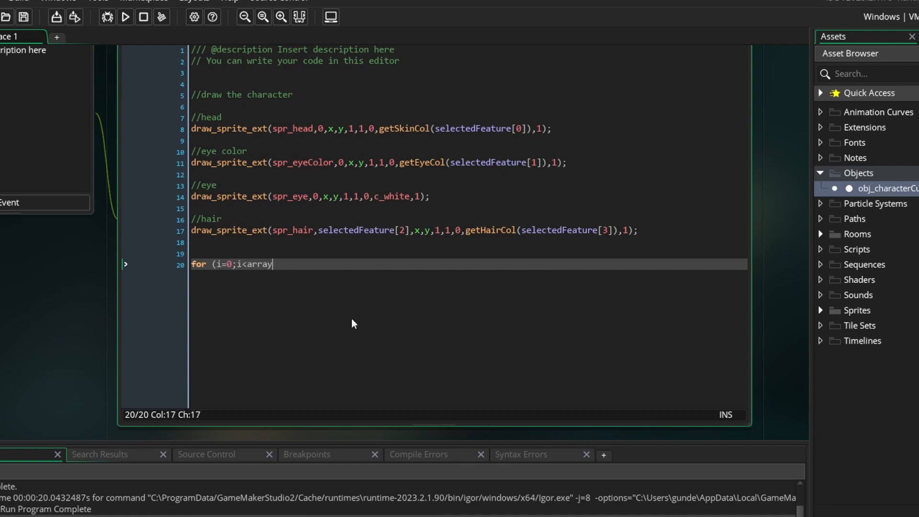
pyautogui.write('_length(feature);i+=1) {')
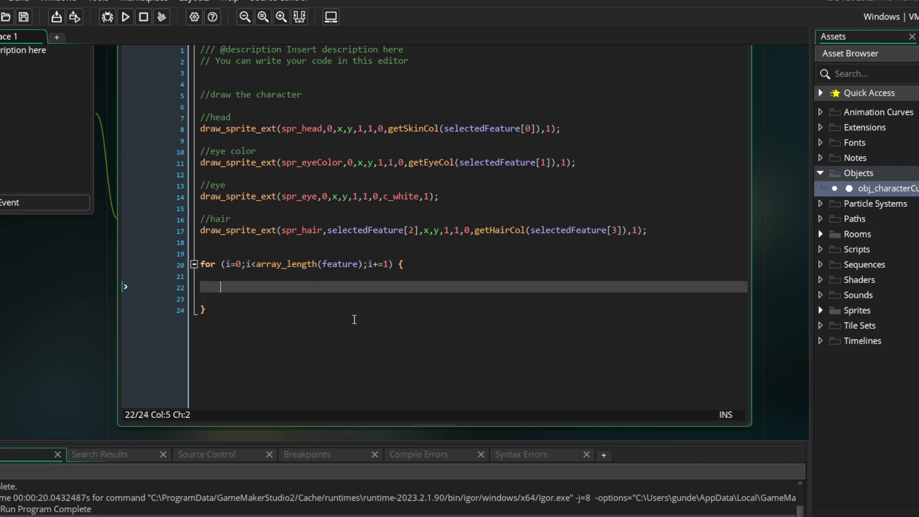
pyautogui.write('draw_sprite_ext(spr_')
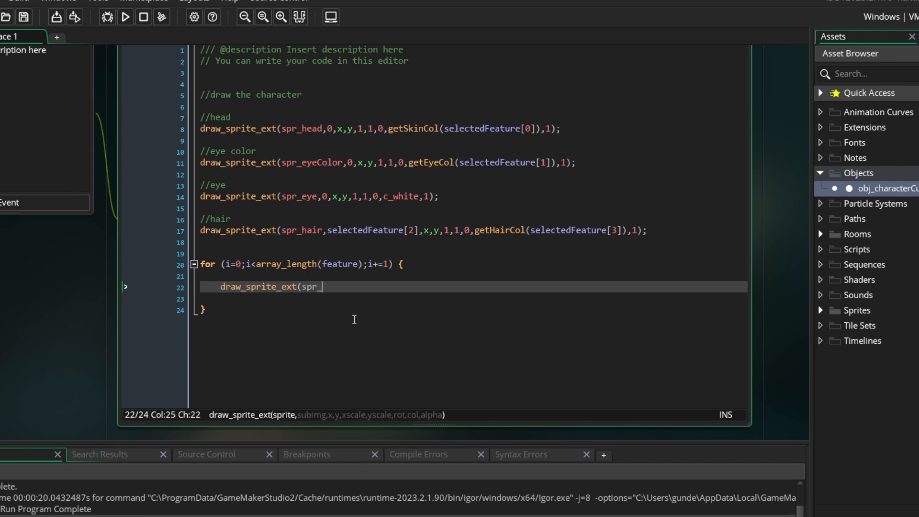
pyautogui.write('button,0,')
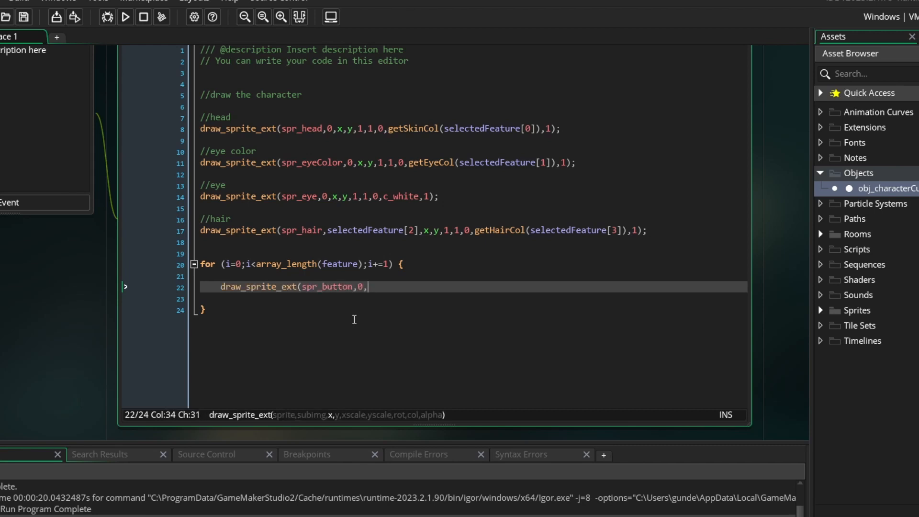
pyautogui.write('4,4+(16*i),1,1,0,c_white,1);')
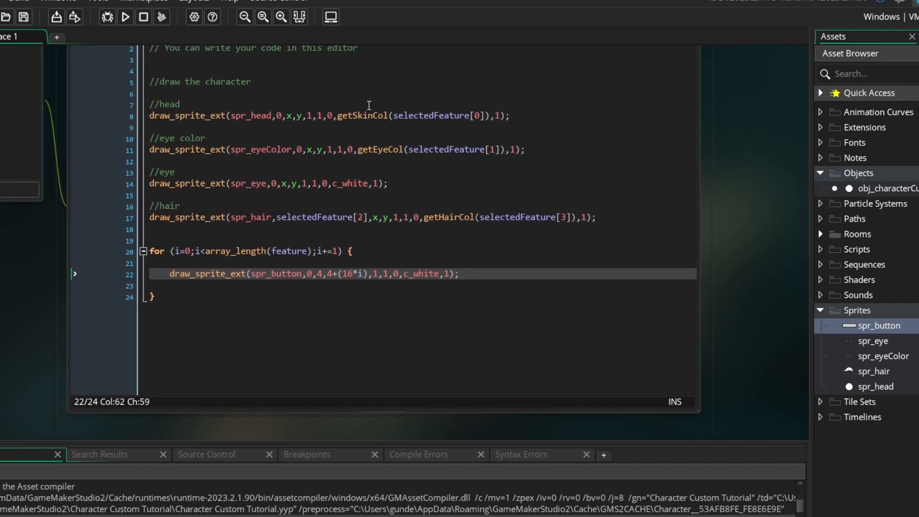
pyautogui.click(125, 17)
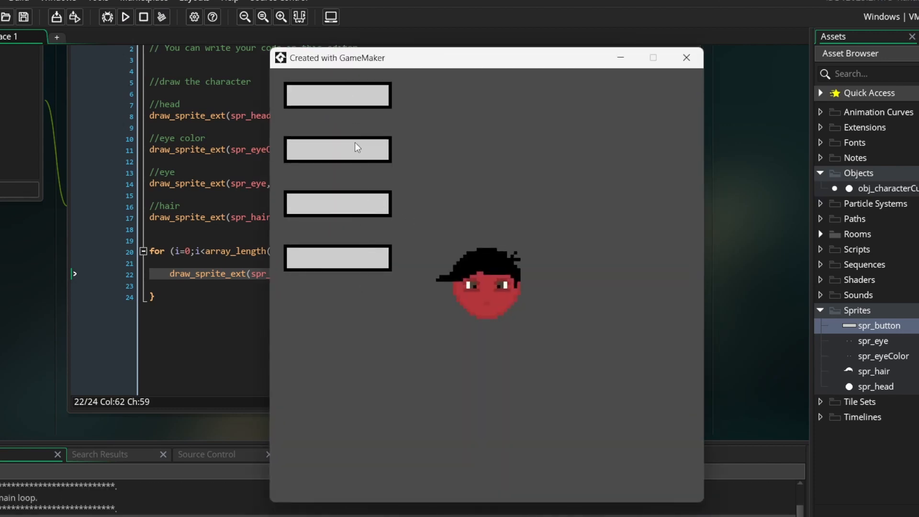
pyautogui.click(686, 57)
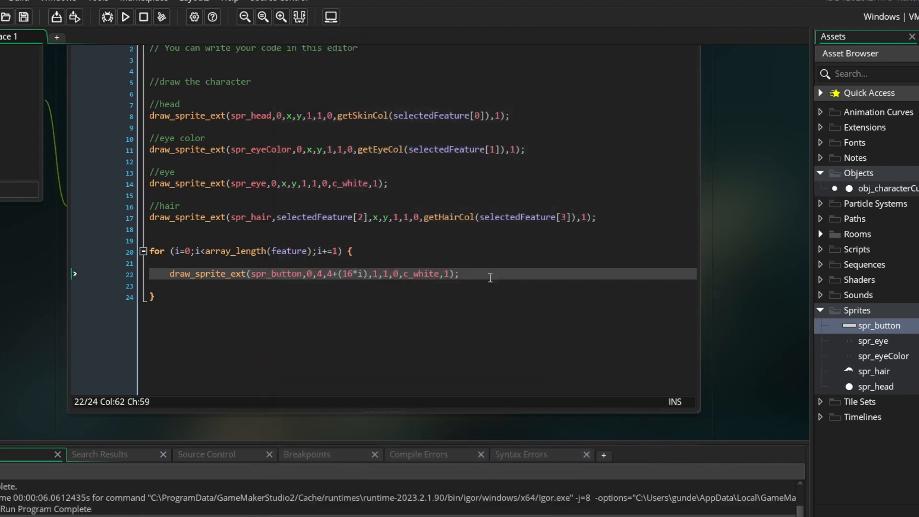
# - Draw each menu[i] label in black at (6, 6+16*i), then run the game
pyautogui.write('draw_set_color(c')
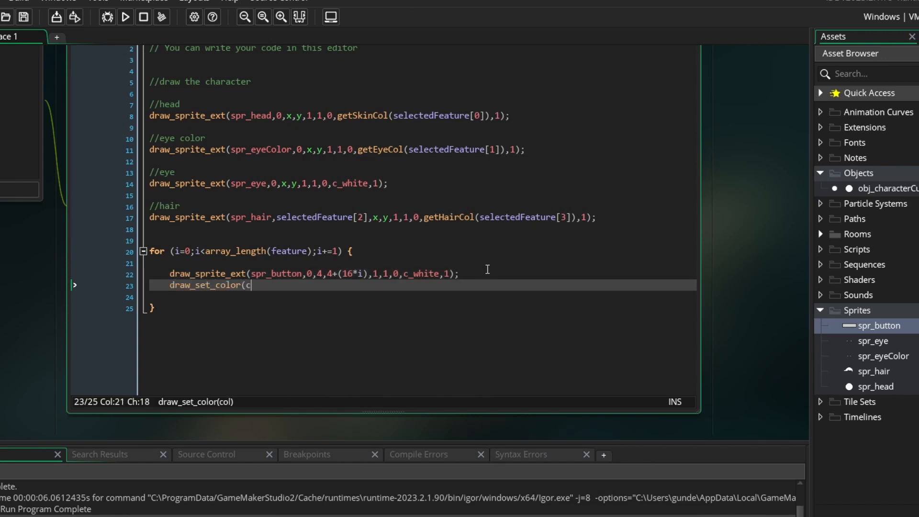
pyautogui.write('_black);')
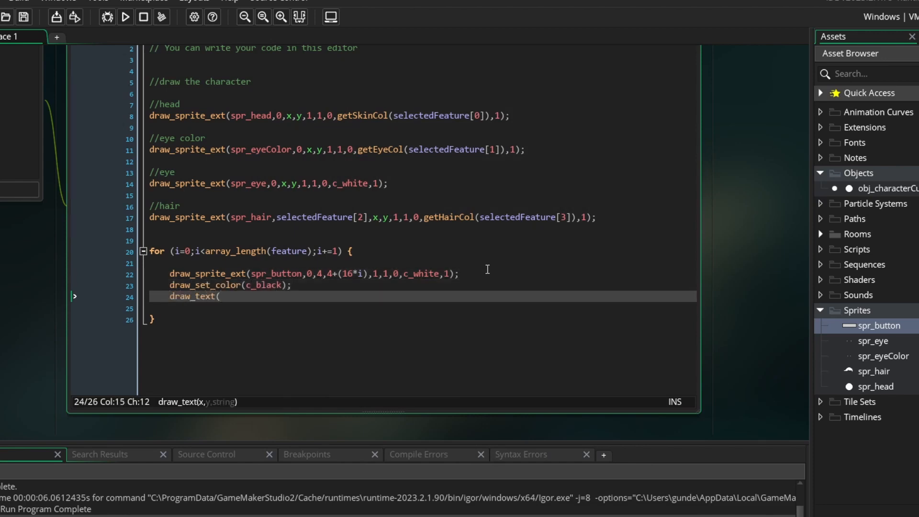
pyautogui.write('x')
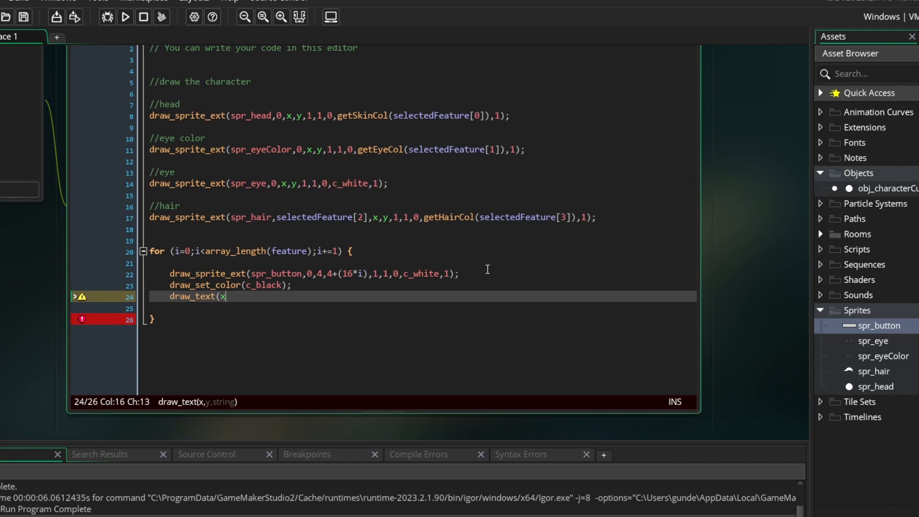
pyautogui.write('6,6+(16*i),menu[i')
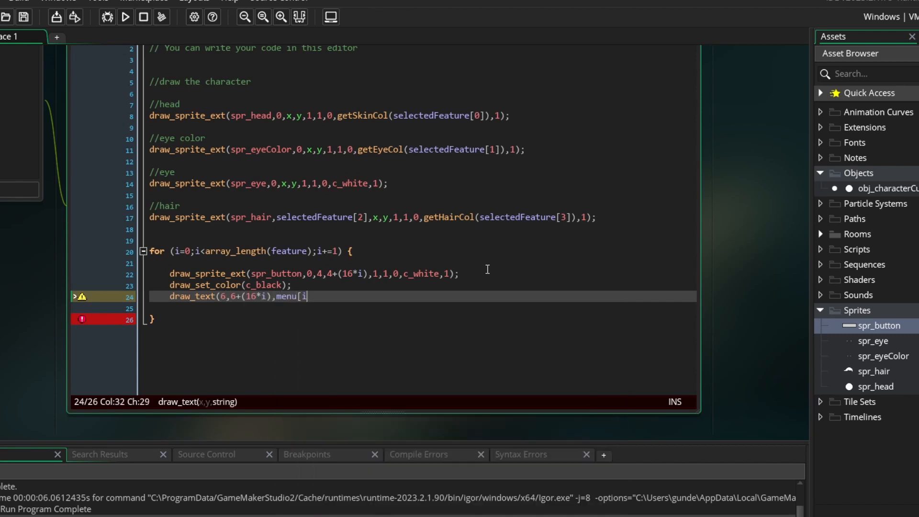
pyautogui.click(109, 69)
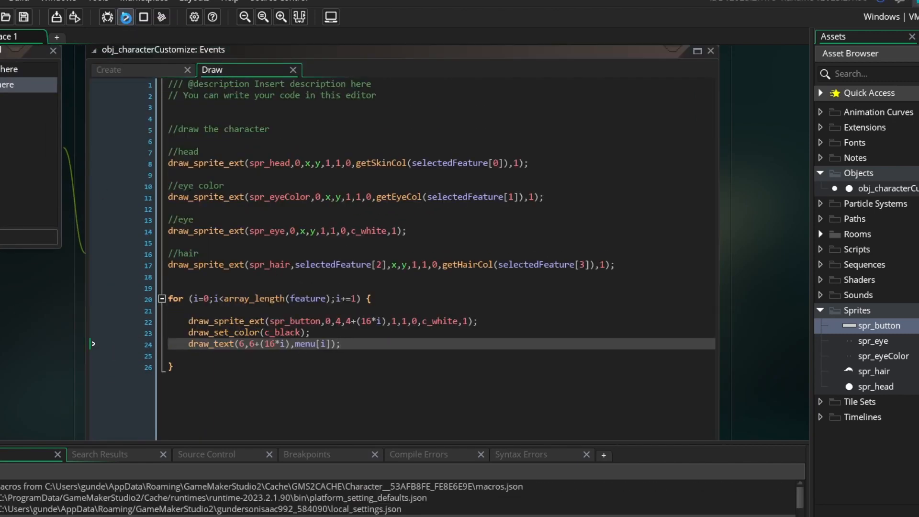
# - Close the game, draw the labels with draw_text_transformed at 0.2 scale, and rerun
pyautogui.click(125, 17)
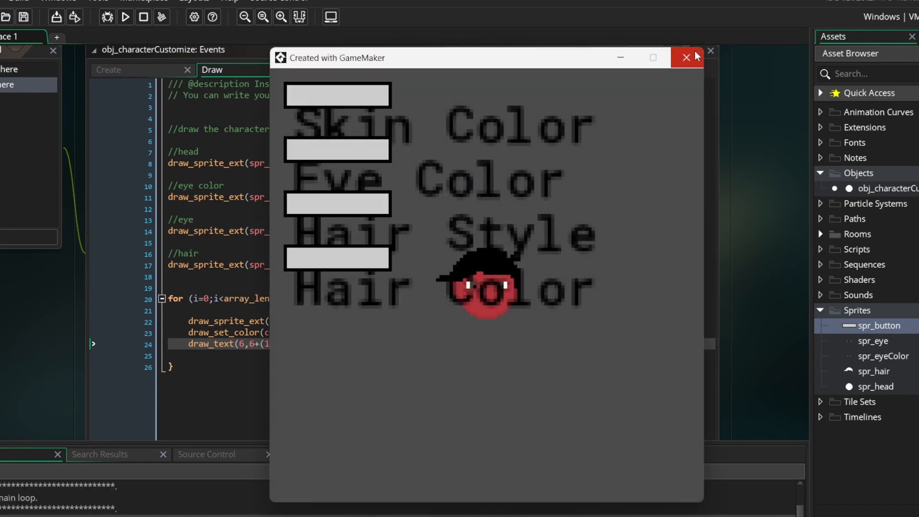
pyautogui.click(686, 57)
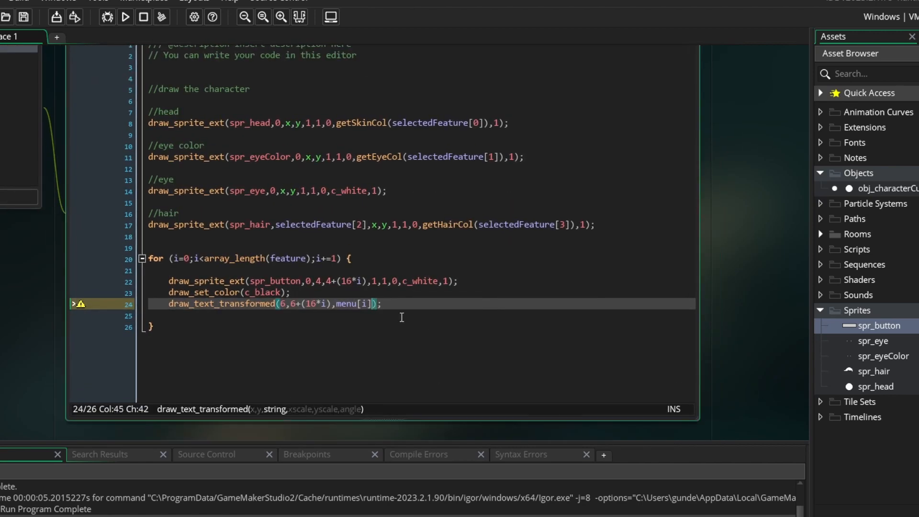
pyautogui.write(',0.2,0.2,0')
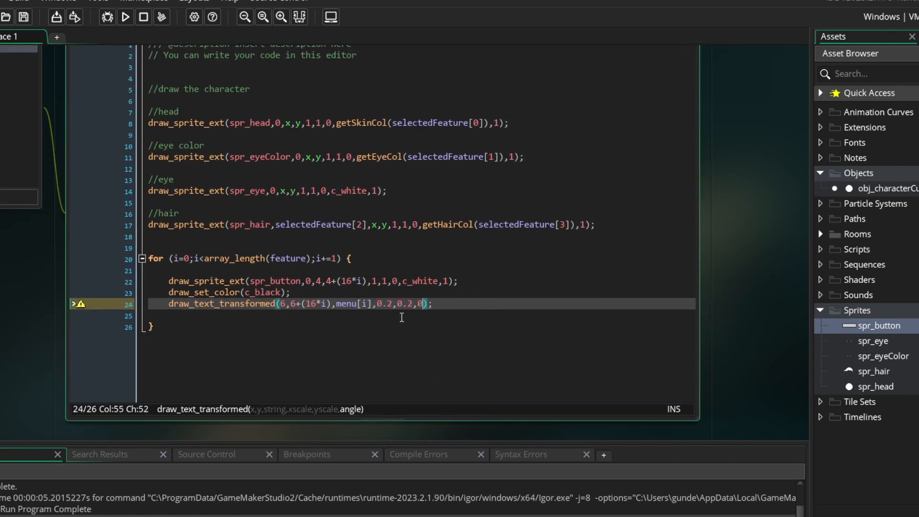
pyautogui.click(125, 16)
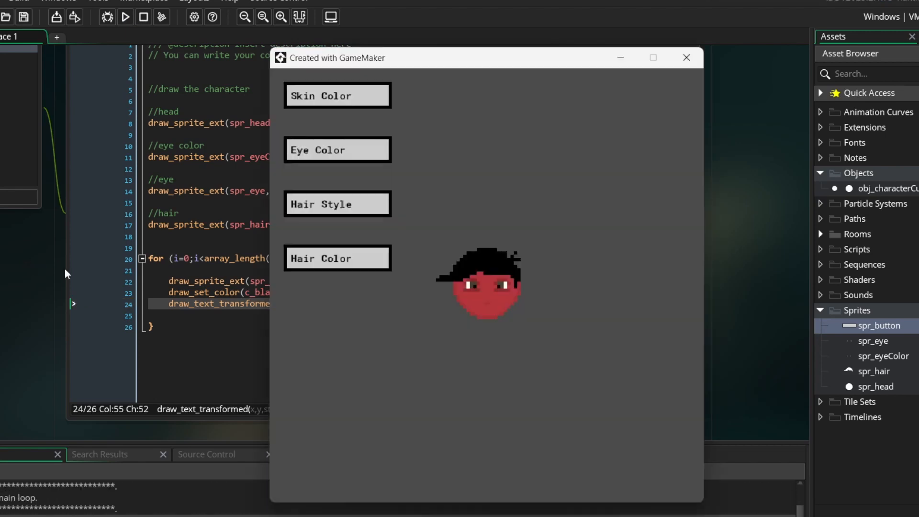
pyautogui.moveTo(340, 267)
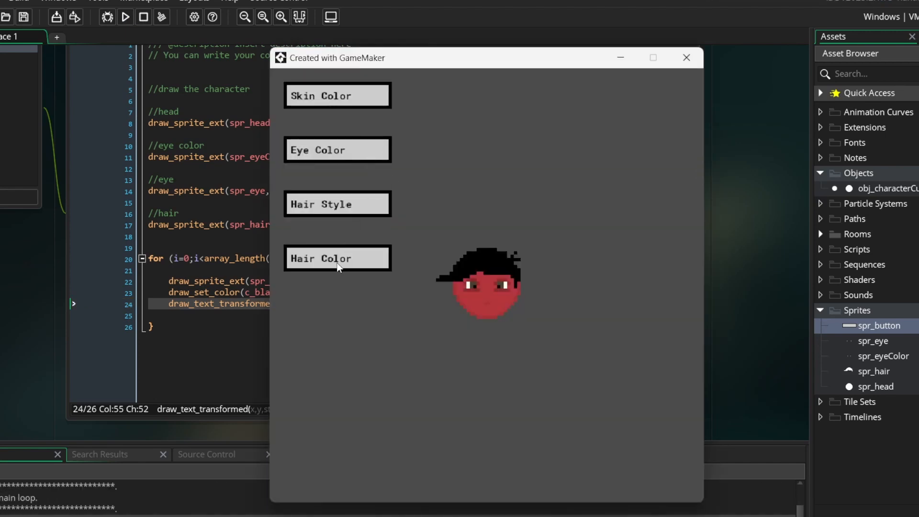
pyautogui.moveTo(357, 99)
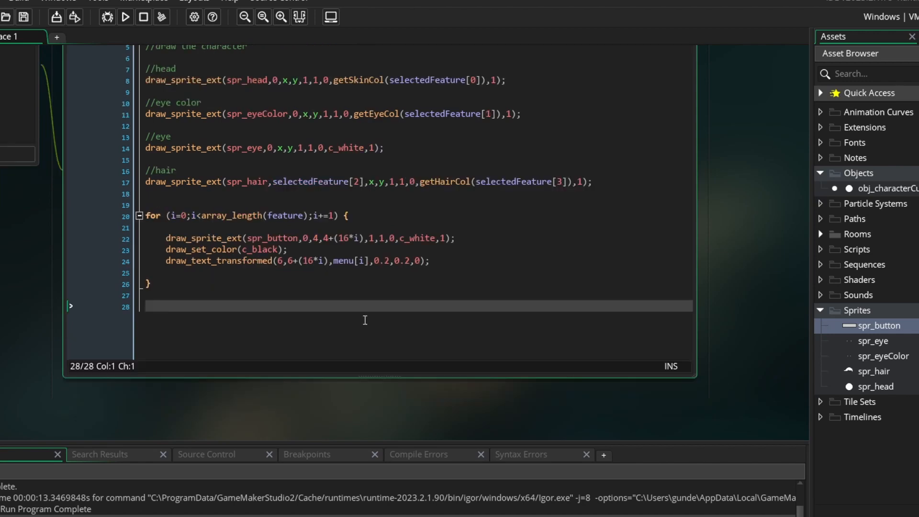
# - Loop over feature[selectedMenu] drawing spr_button at x 85, then test-run and close
pyautogui.write('for (i=')
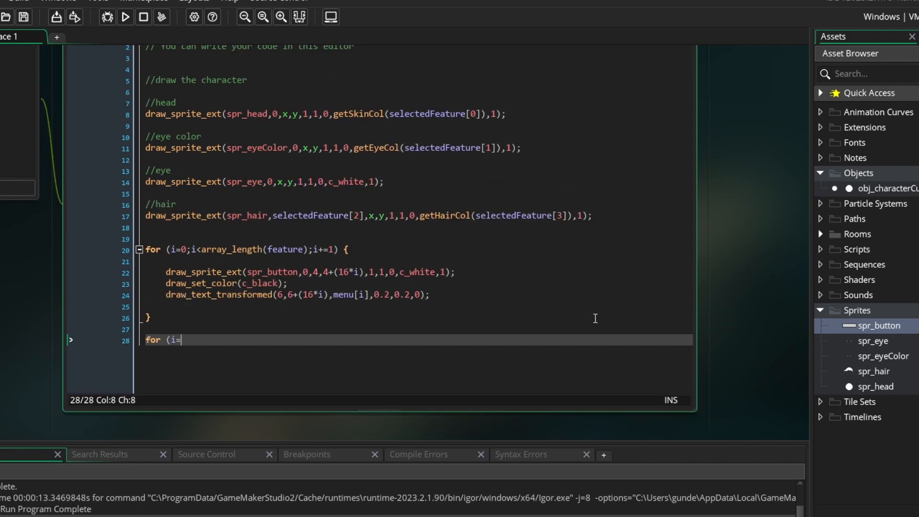
pyautogui.write('0;i<array_length')
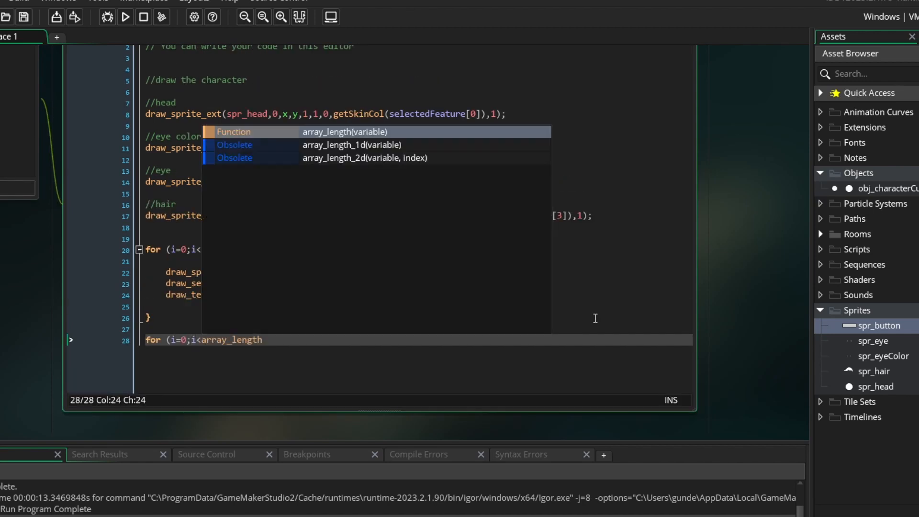
pyautogui.write('(feature[s')
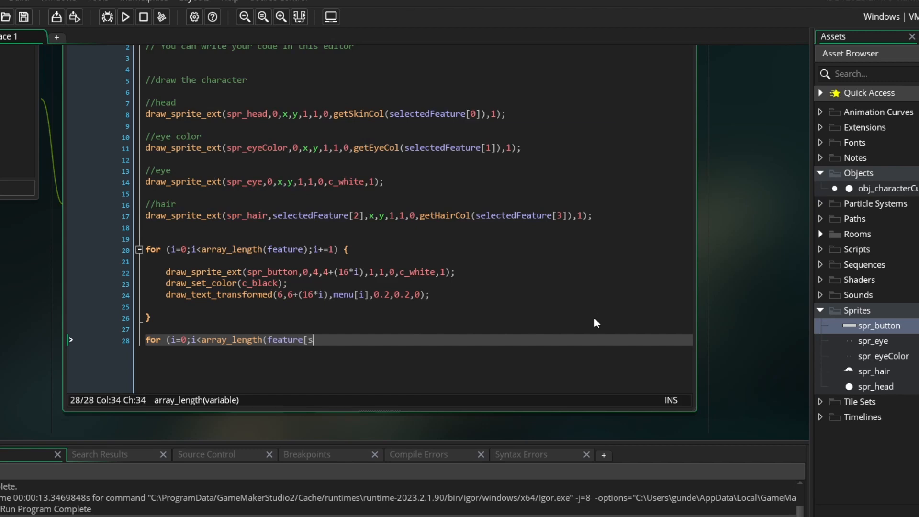
pyautogui.write('electedMenu]);i+')
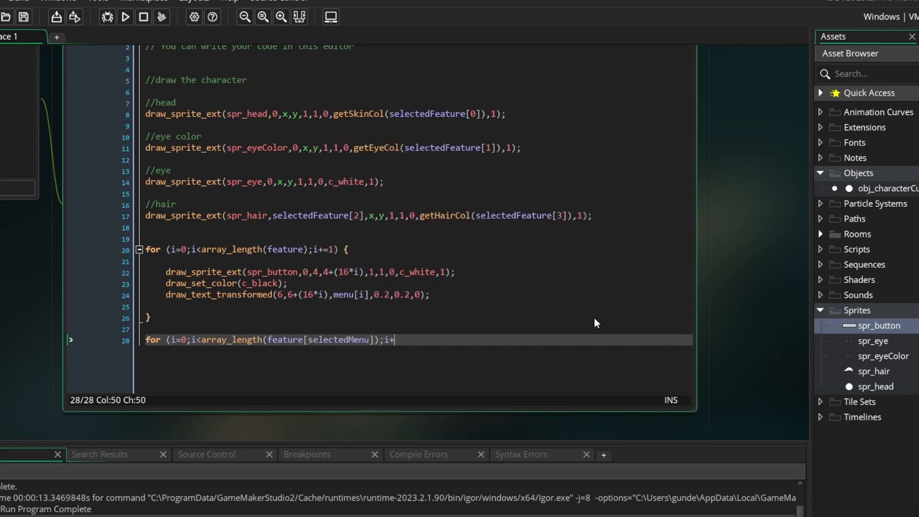
pyautogui.write('=1) {')
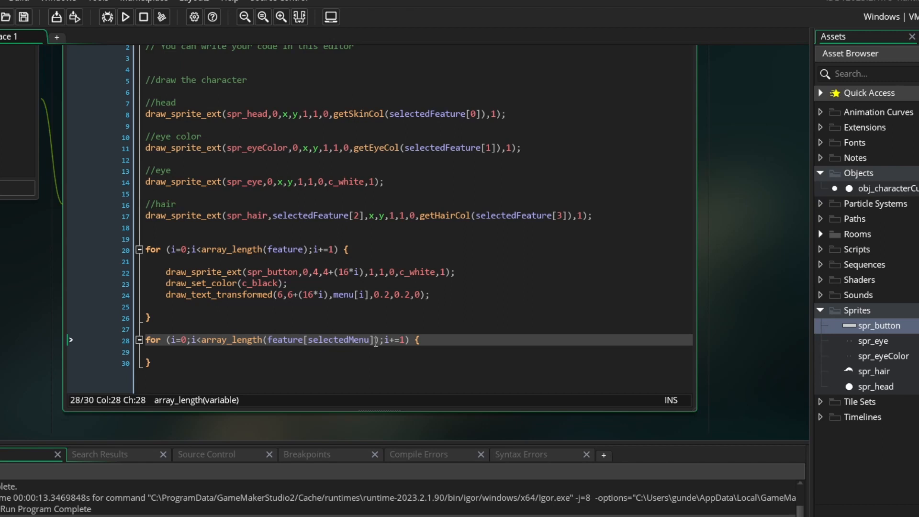
pyautogui.write('draw_sprite_ext(spr_button,0,')
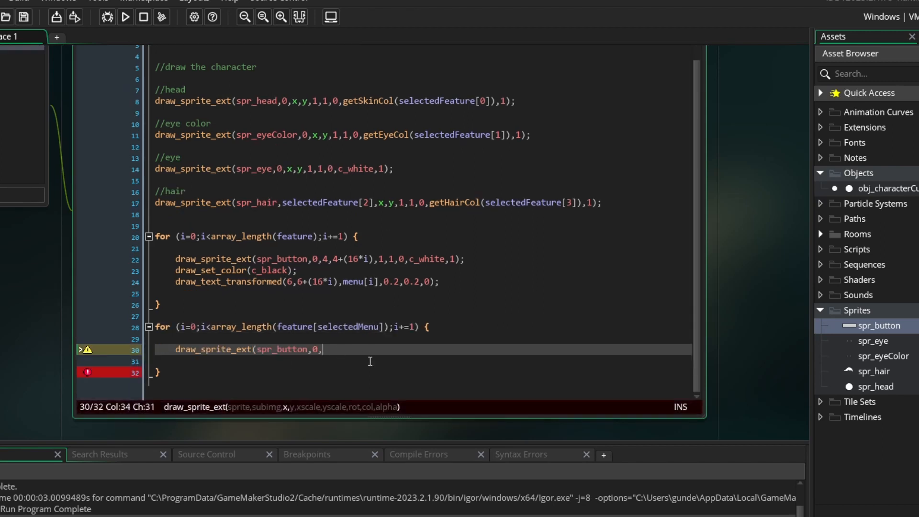
pyautogui.write('85,4+(16*i),')
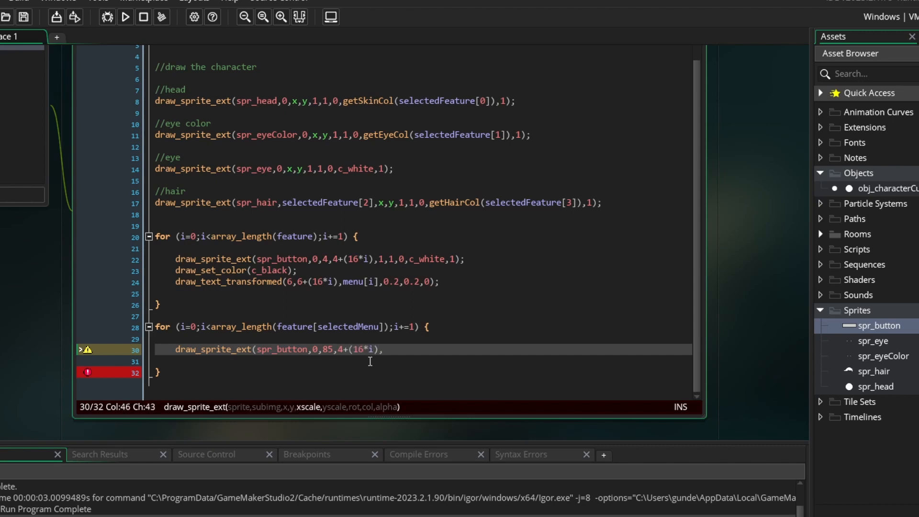
pyautogui.write('1,1,0,c_white,1);')
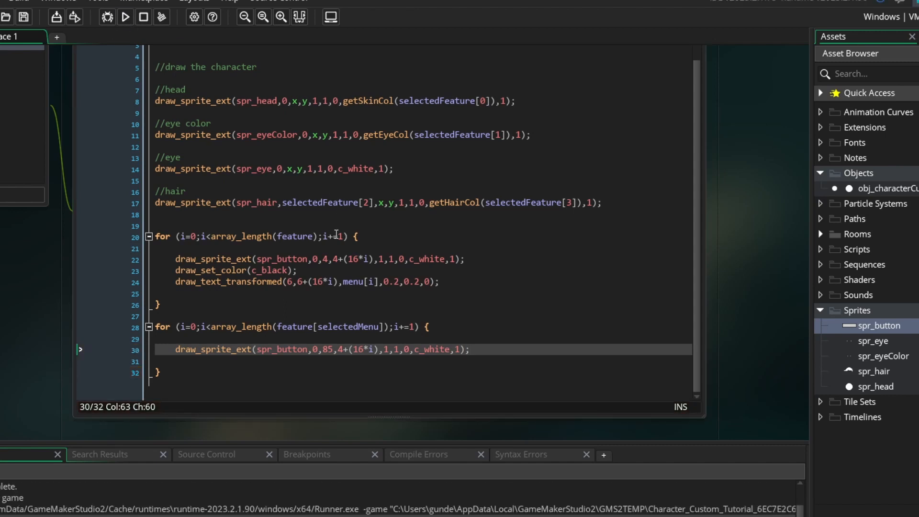
pyautogui.click(125, 16)
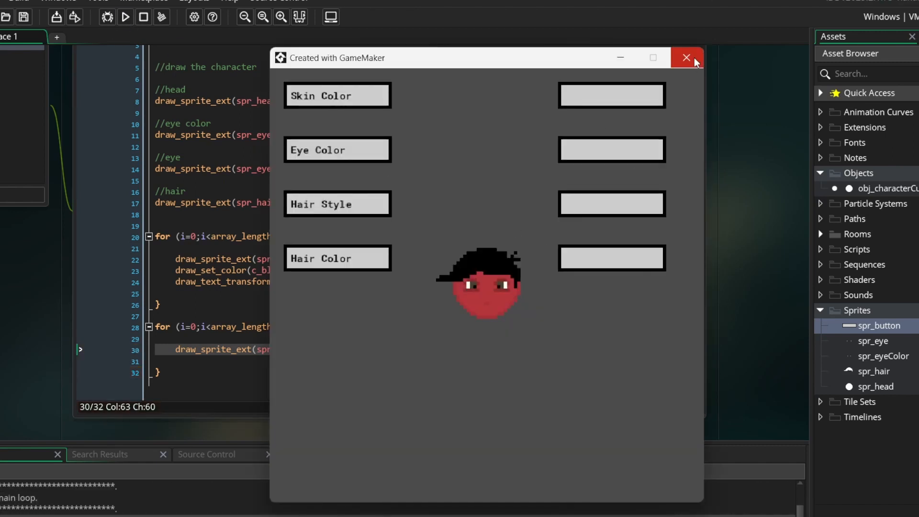
pyautogui.click(686, 57)
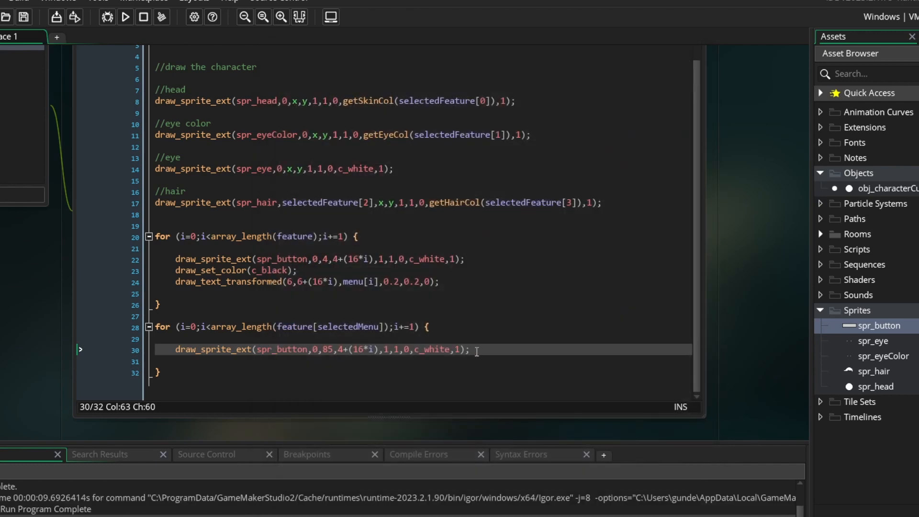
# - Draw black feature[selectedMenu,i] labels at 0.2 scale at x 87, then run
pyautogui.write('draw_set_color(c_black);')
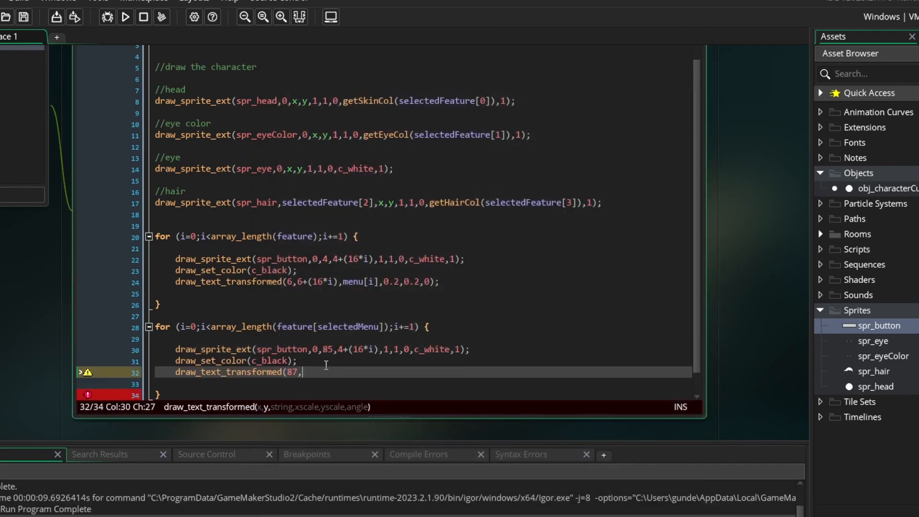
pyautogui.write('6+(16*i),')
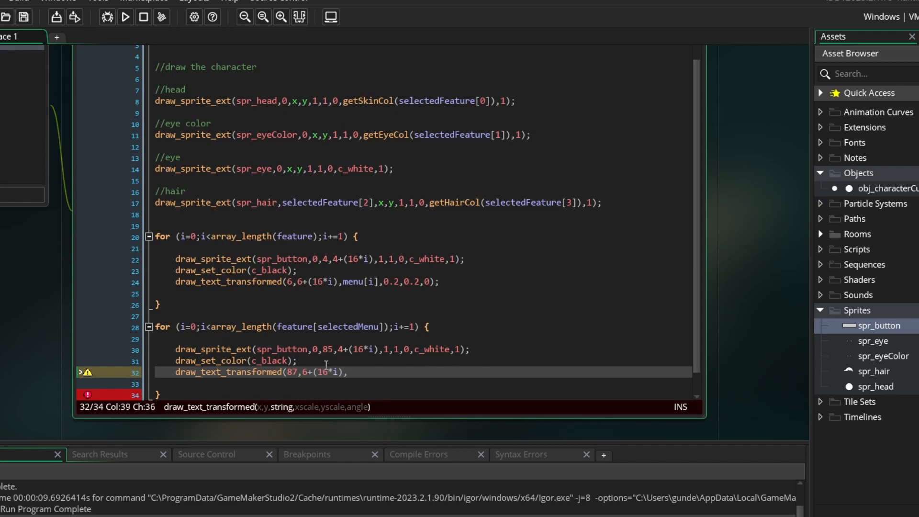
pyautogui.write('feature[s')
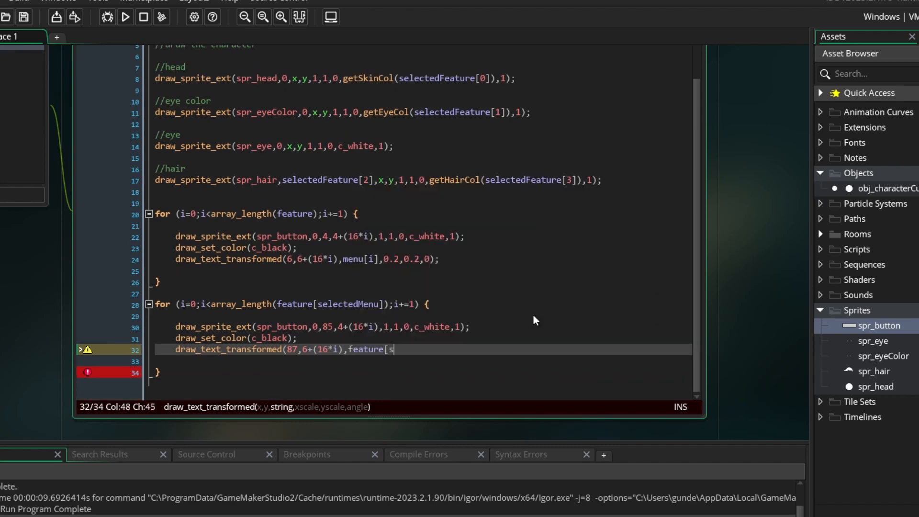
pyautogui.write('electedMenu,i],0.2,0.2,0);')
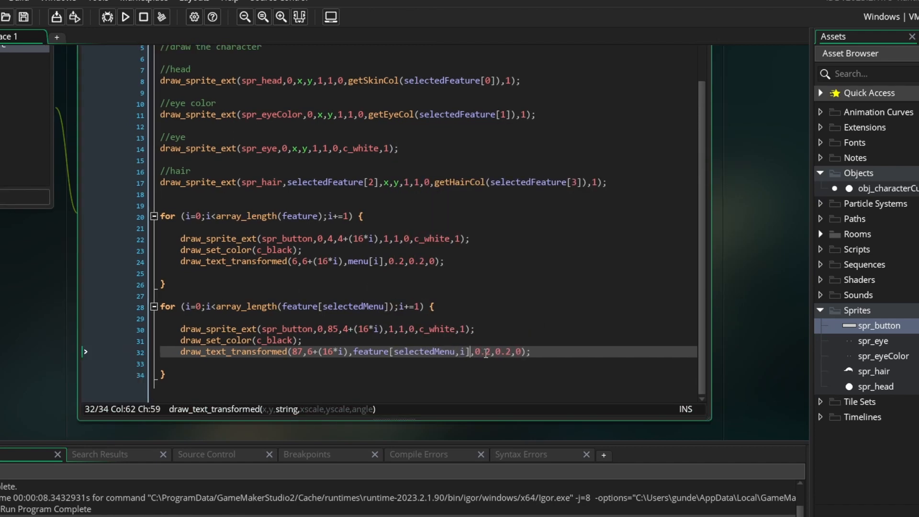
pyautogui.click(125, 16)
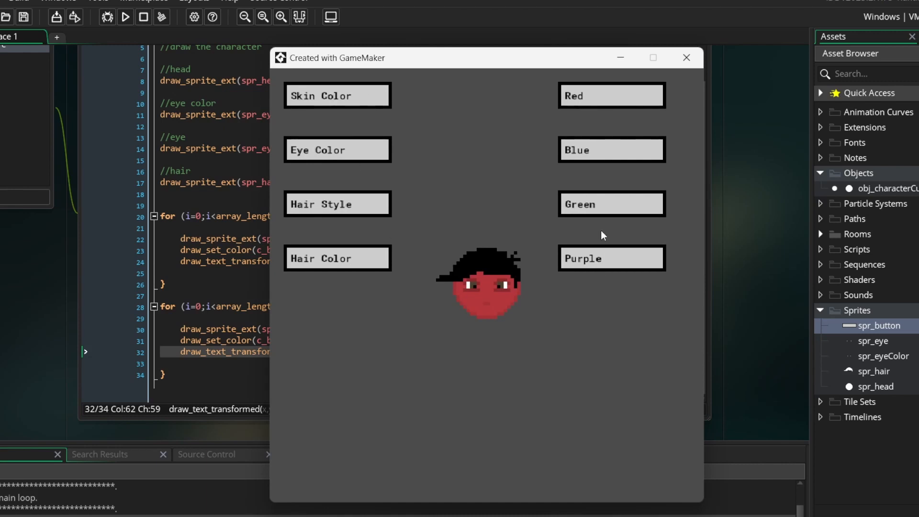
pyautogui.moveTo(615, 105)
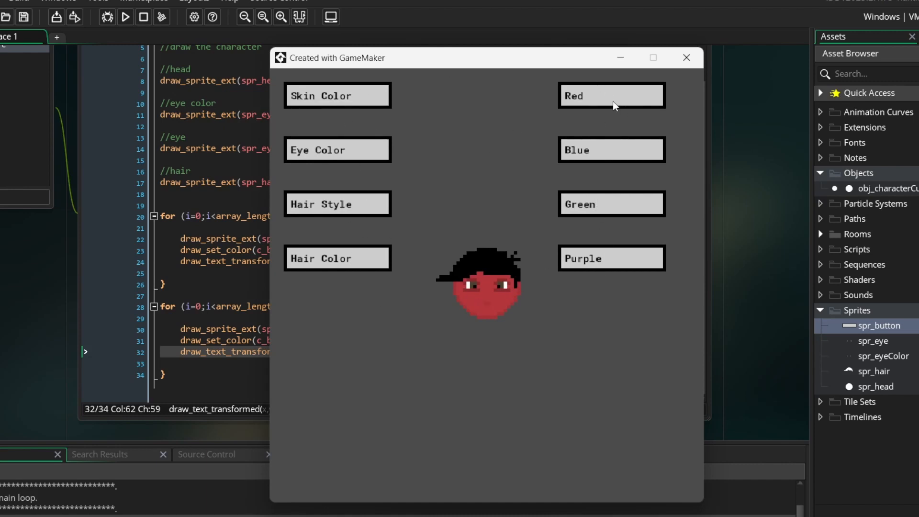
pyautogui.moveTo(342, 97)
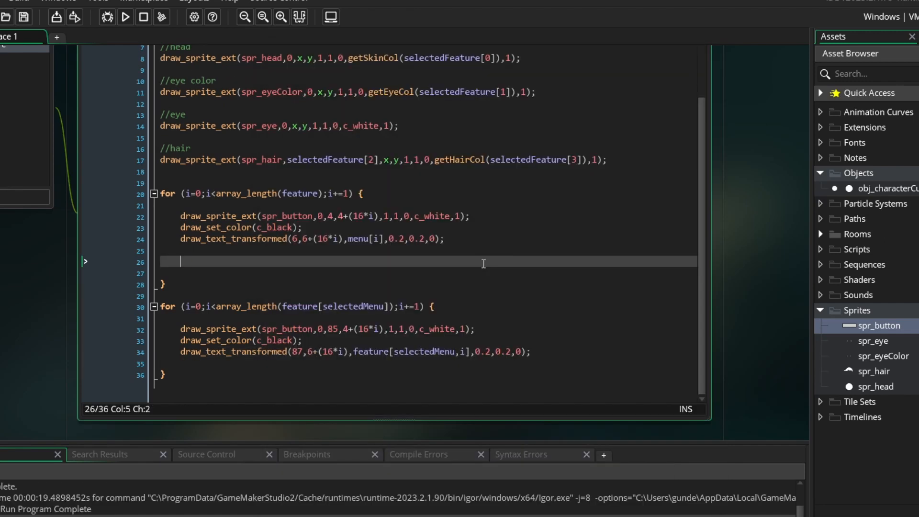
# - Add a point_in_rectangle mouse check over each button (4,4+16i to 36,12+16i)
pyautogui.write('if (point_in_rectangle')
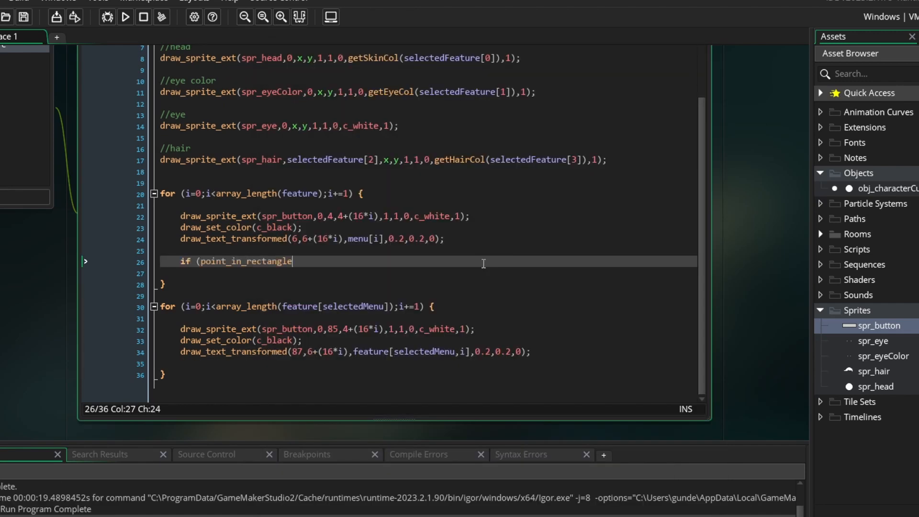
pyautogui.write('(mouse_x,mouse_y,')
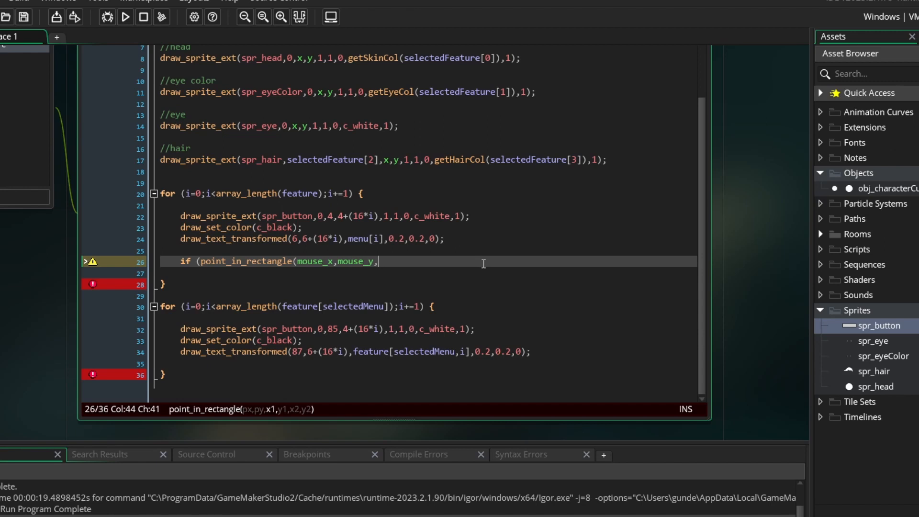
pyautogui.write('4,4+(16*i),')
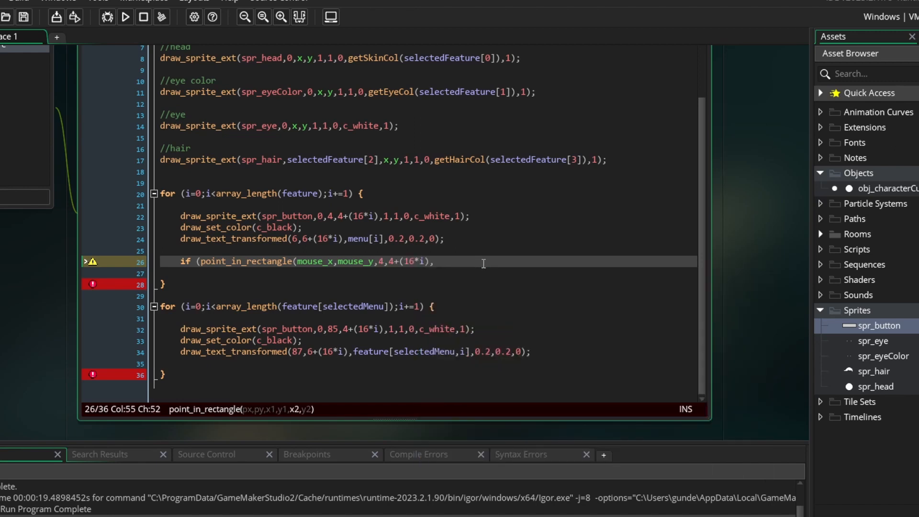
pyautogui.write('36,12+(16*i)) {')
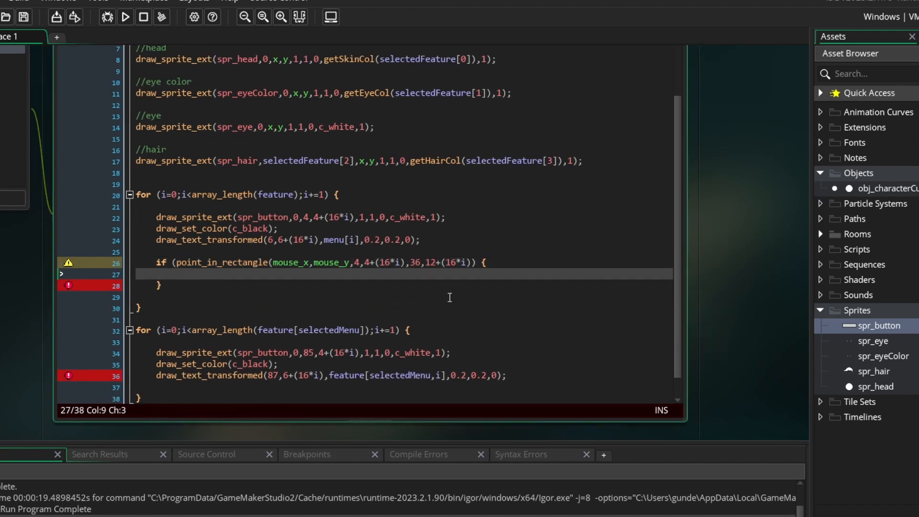
pyautogui.click(469, 262)
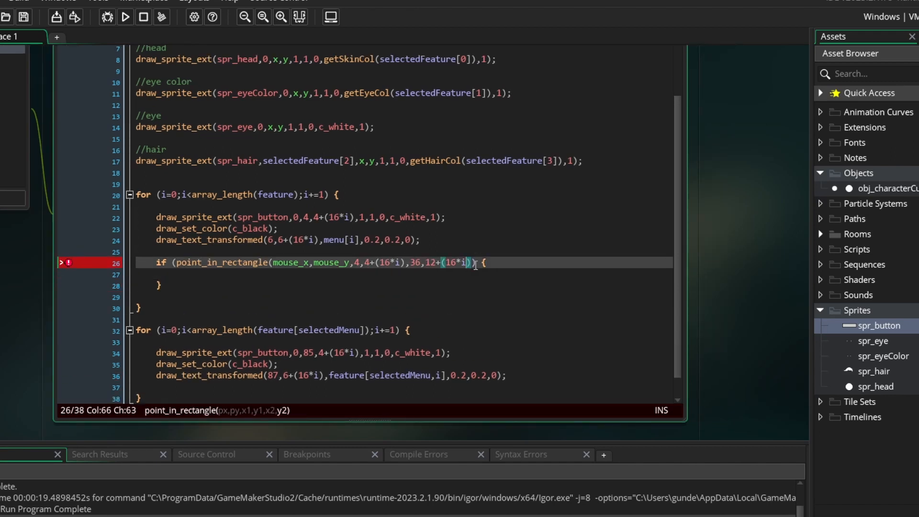
# - On hover draw a 0.5-alpha white rectangle outline, reset alpha to 1, and run
pyautogui.write('draw_set_color(c_white);')
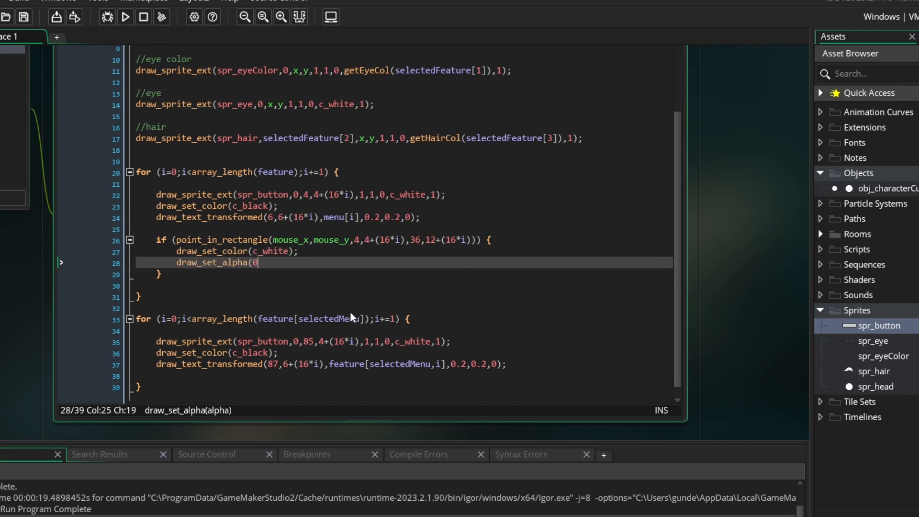
pyautogui.write('.5);')
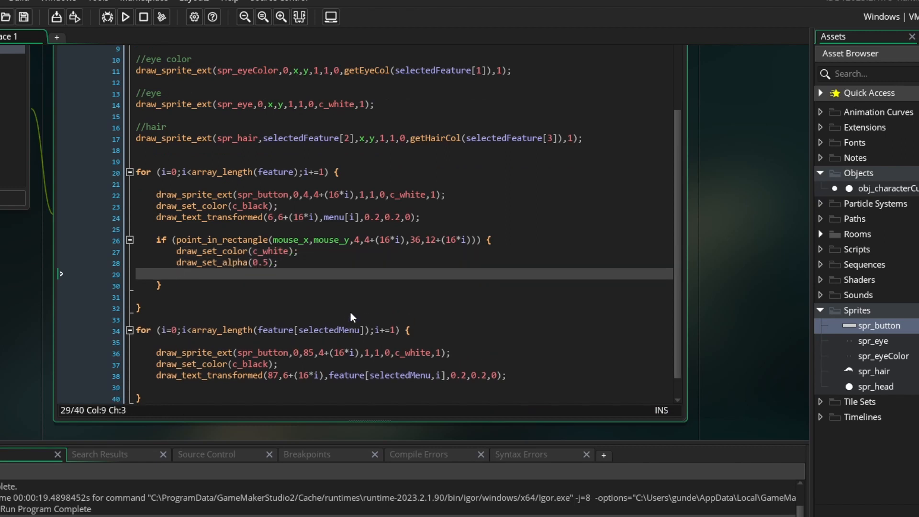
pyautogui.write('draw_rectangle')
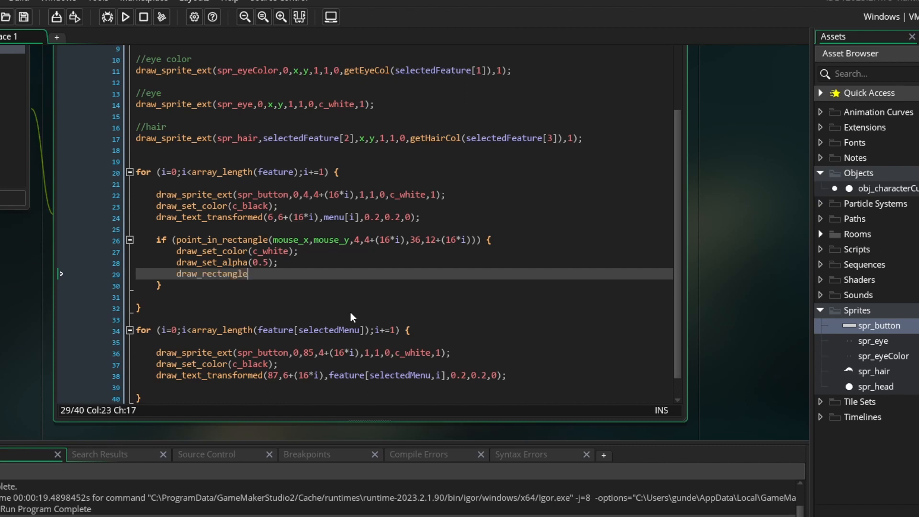
pyautogui.write('(4,4+(16*i),')
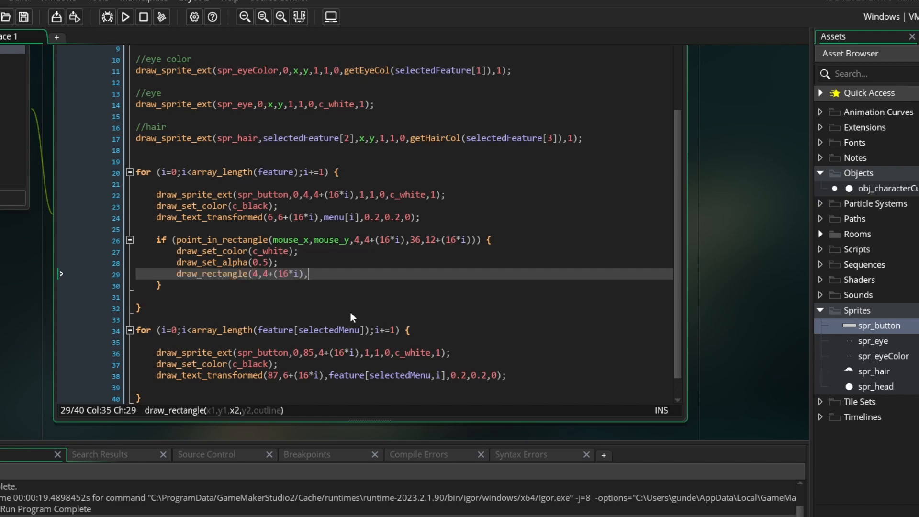
pyautogui.write('36,12+(16*')
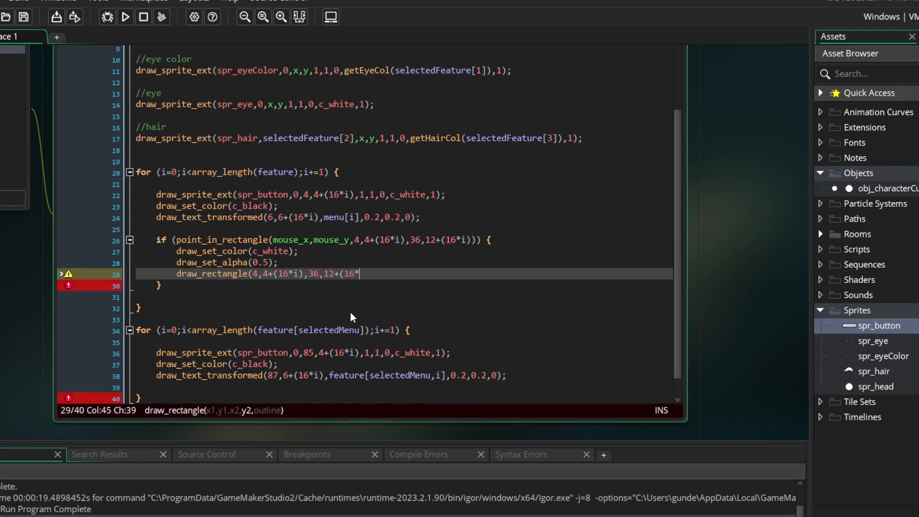
pyautogui.write('false);')
pyautogui.write('draw_')
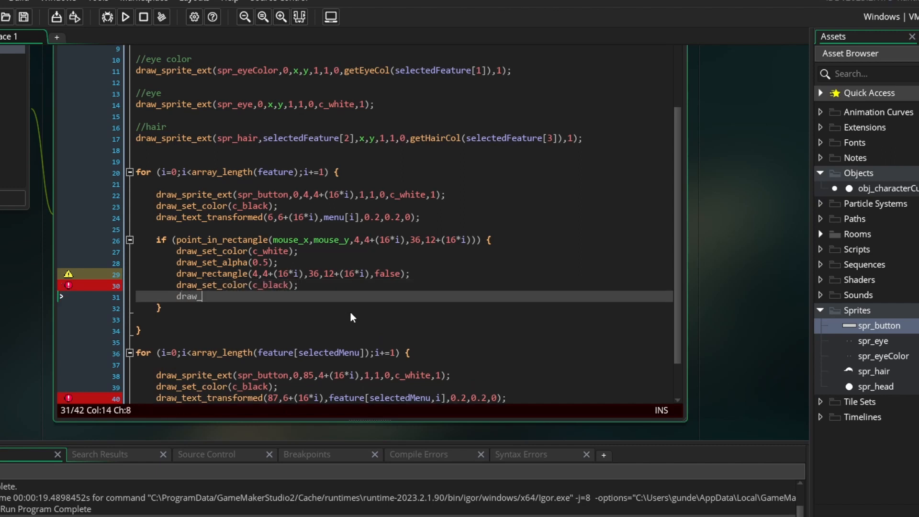
pyautogui.write('set_alpha(1);')
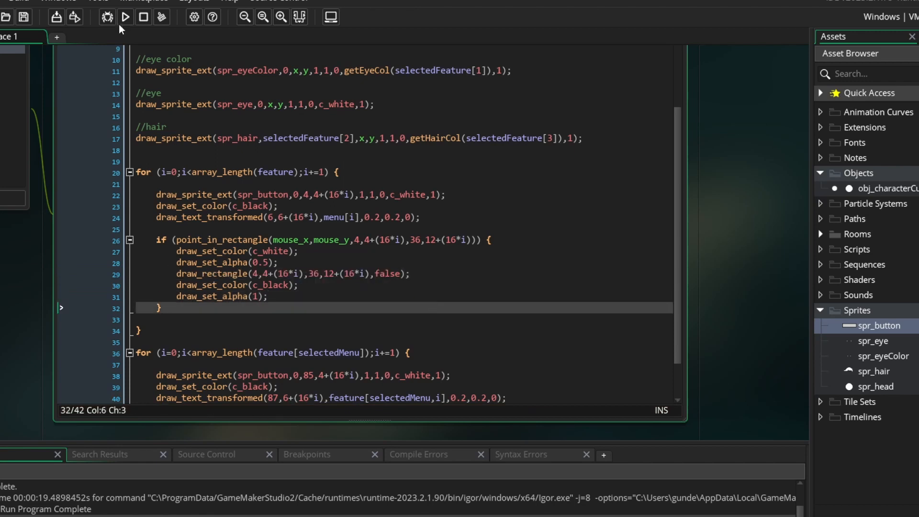
pyautogui.click(125, 16)
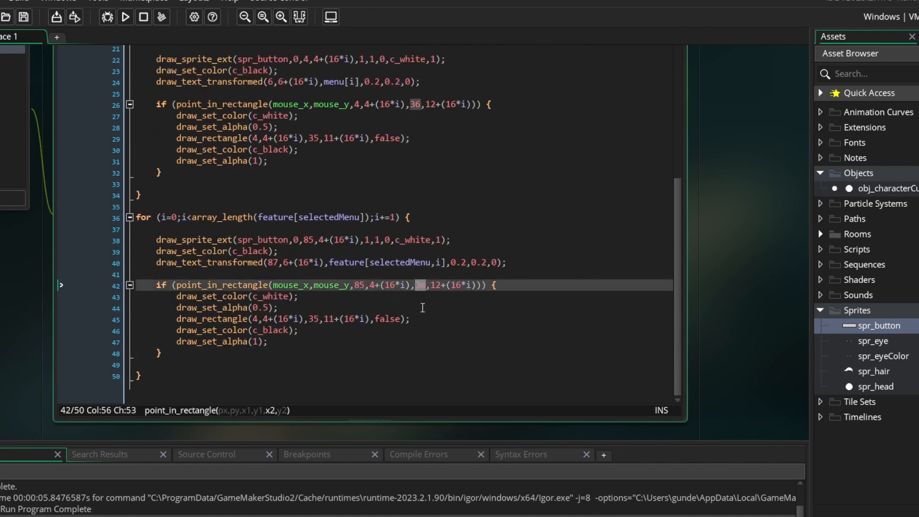
# - Add //menu and //feature list comments above the two Draw loops
pyautogui.write('117')
pyautogui.write('//feature list')
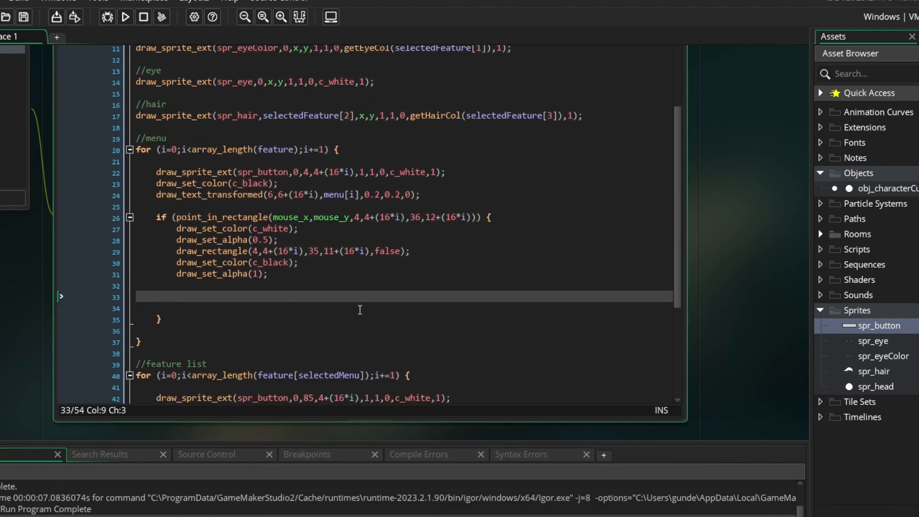
# - Add mouse_check_button_pressed(mb_left) checks that set selectedMenu and selectedFeature
pyautogui.write('if (mouse_check_button_pressed(mb_lef')
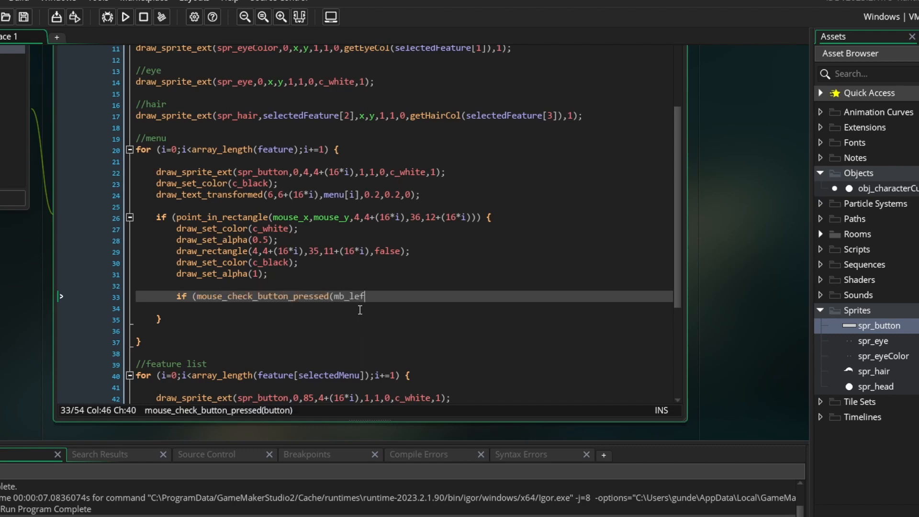
pyautogui.write('t)) {')
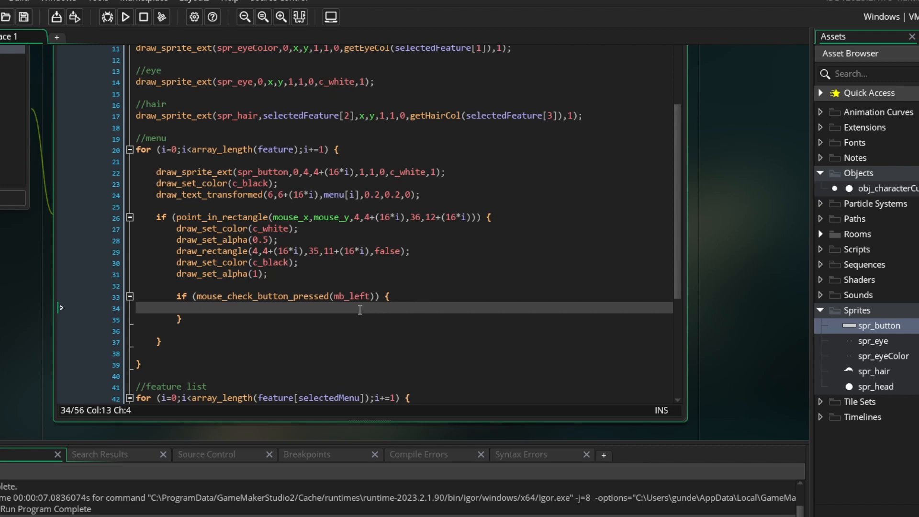
pyautogui.write('selectedMenu =')
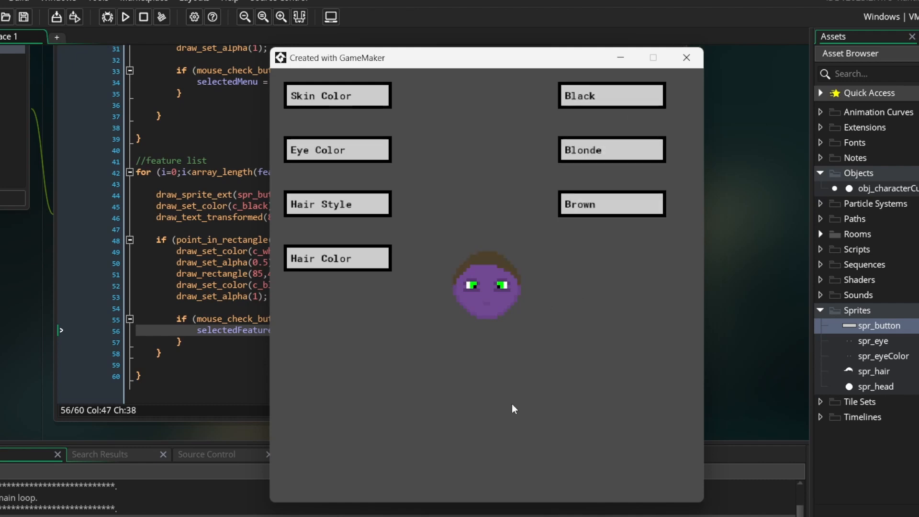
# - Pick a feature option in the running game to recolour the character's head
pyautogui.click(611, 149)
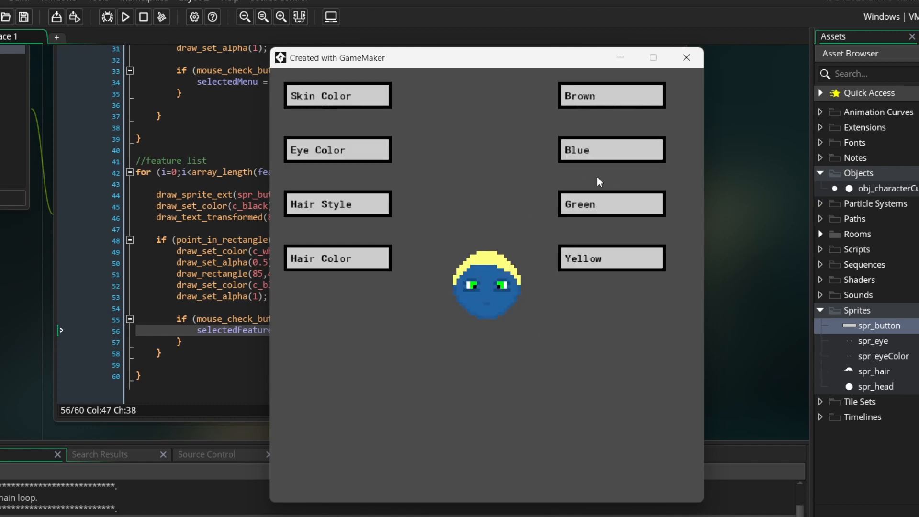
pyautogui.moveTo(595, 186)
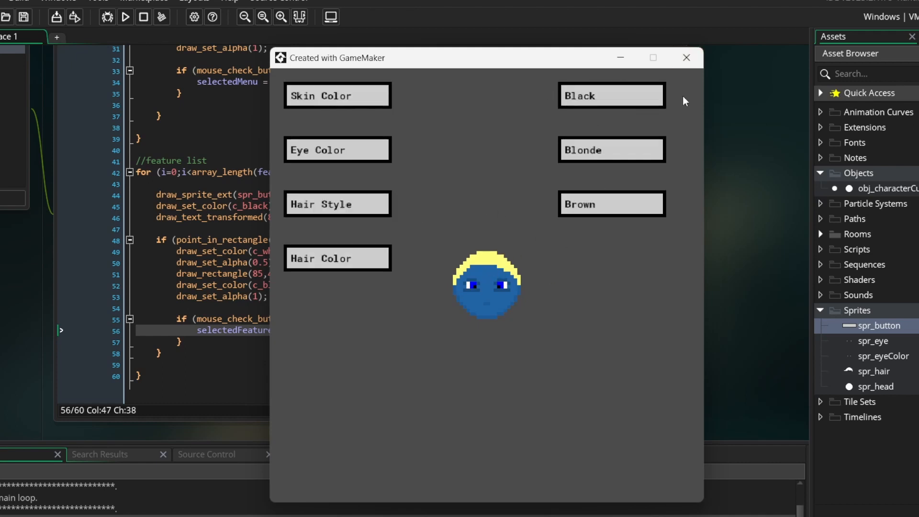
pyautogui.moveTo(687, 58)
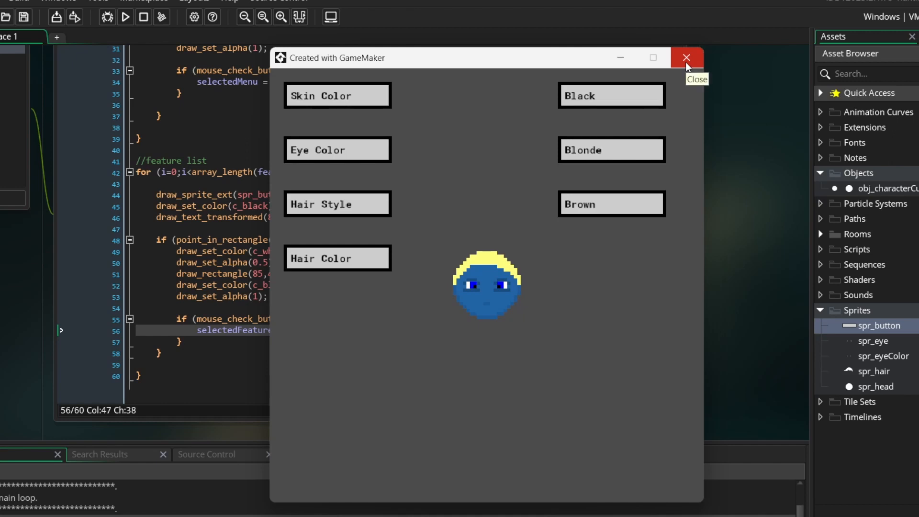